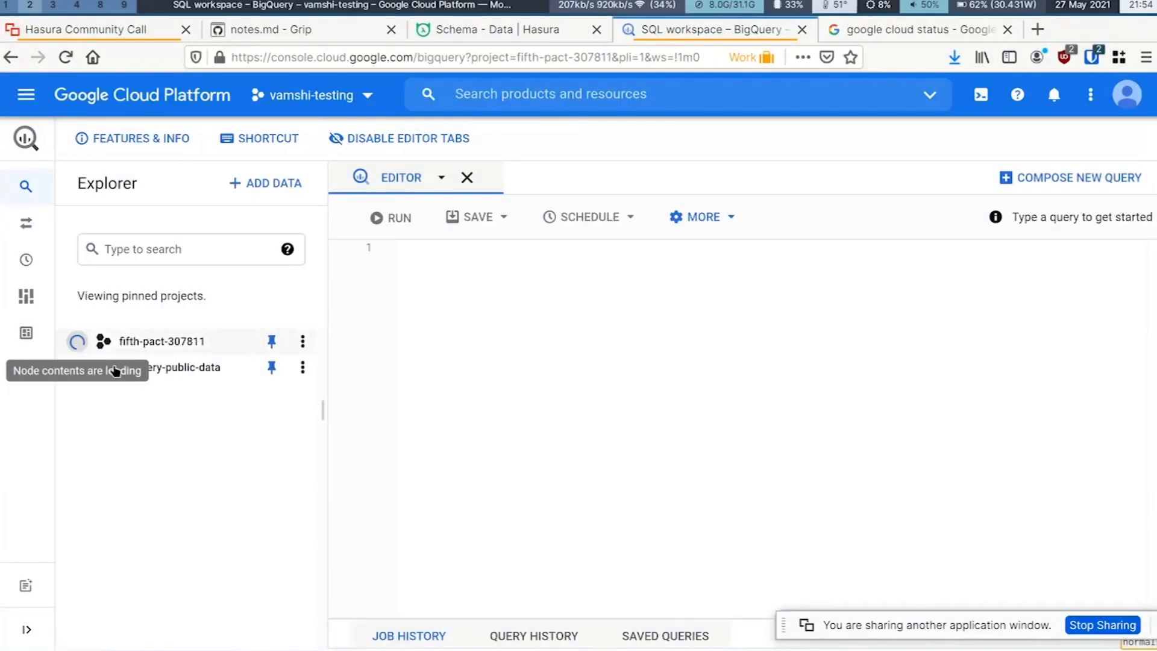
# Expand fifth-pact-307811 and london_cycles, then show the cycle_hire table's schema.
pyautogui.click(77, 341)
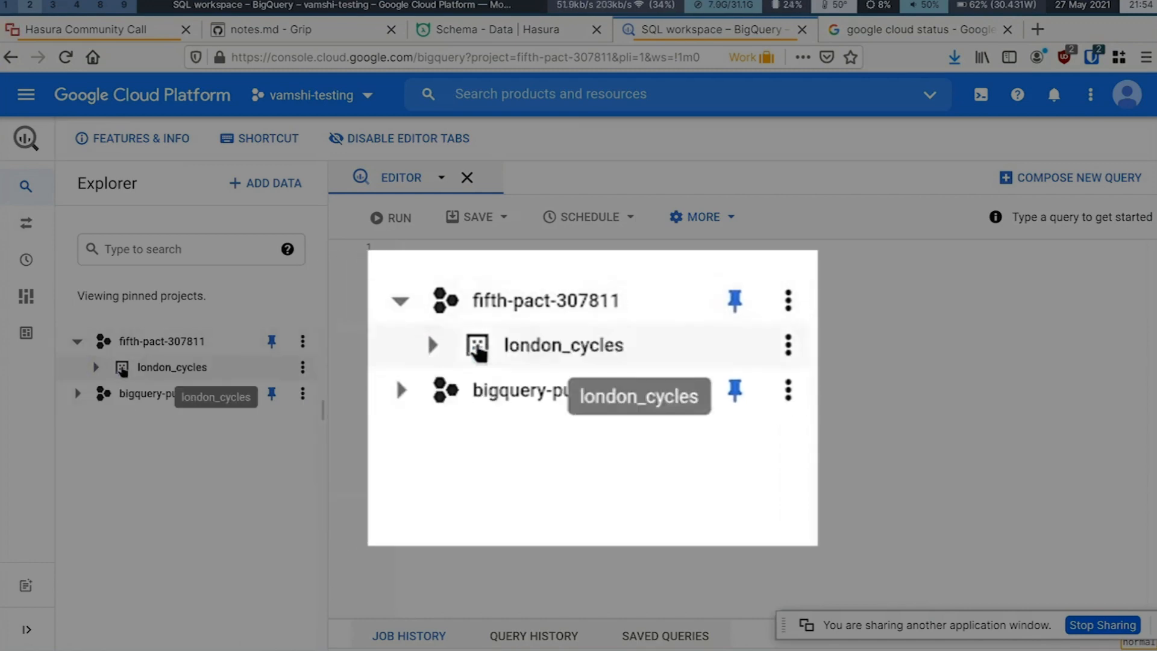
pyautogui.click(432, 344)
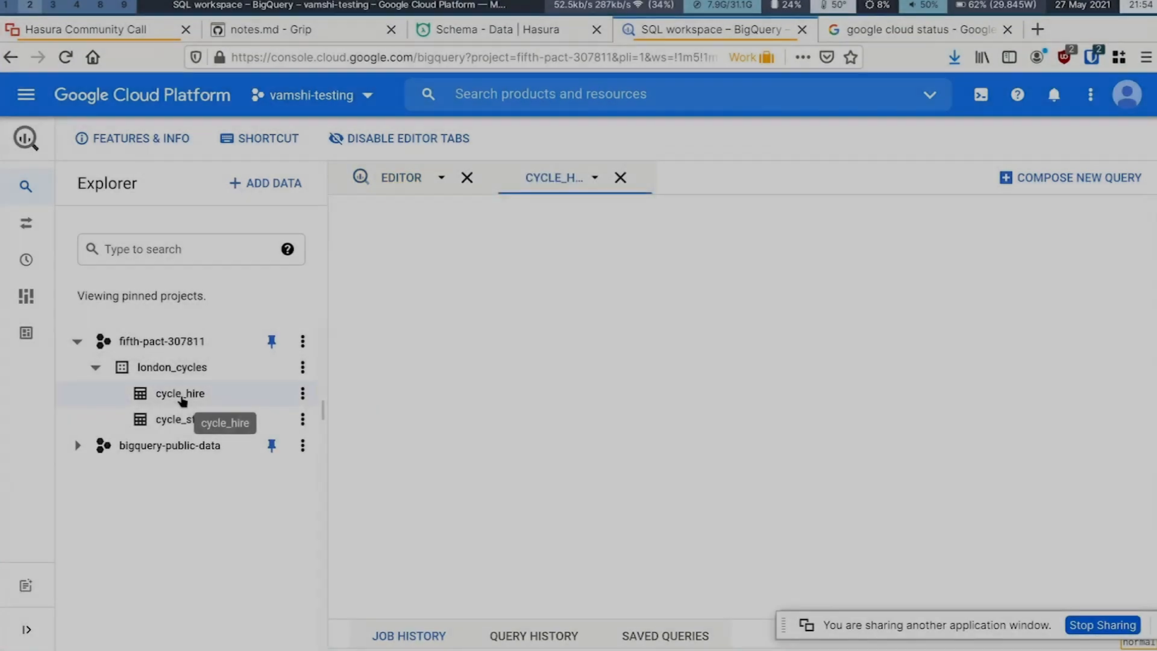
pyautogui.click(180, 392)
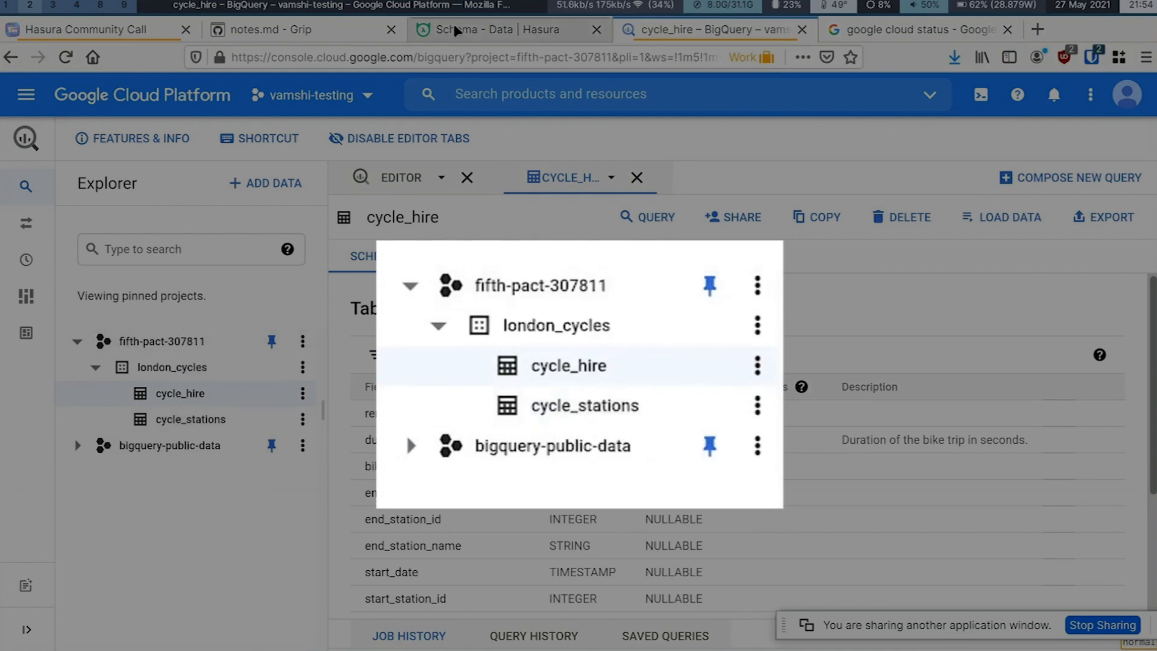
pyautogui.moveTo(670, 379)
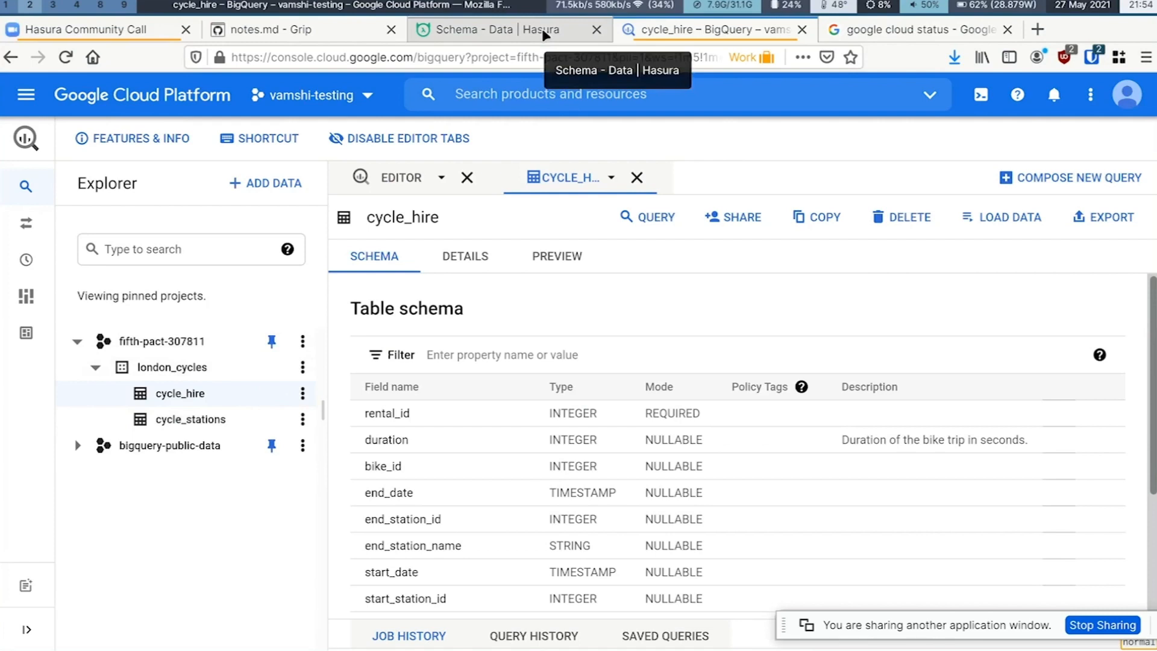
# Connect BigQuery via environment-variable credentials with dataset 'london cycles' as database bq.
pyautogui.click(505, 29)
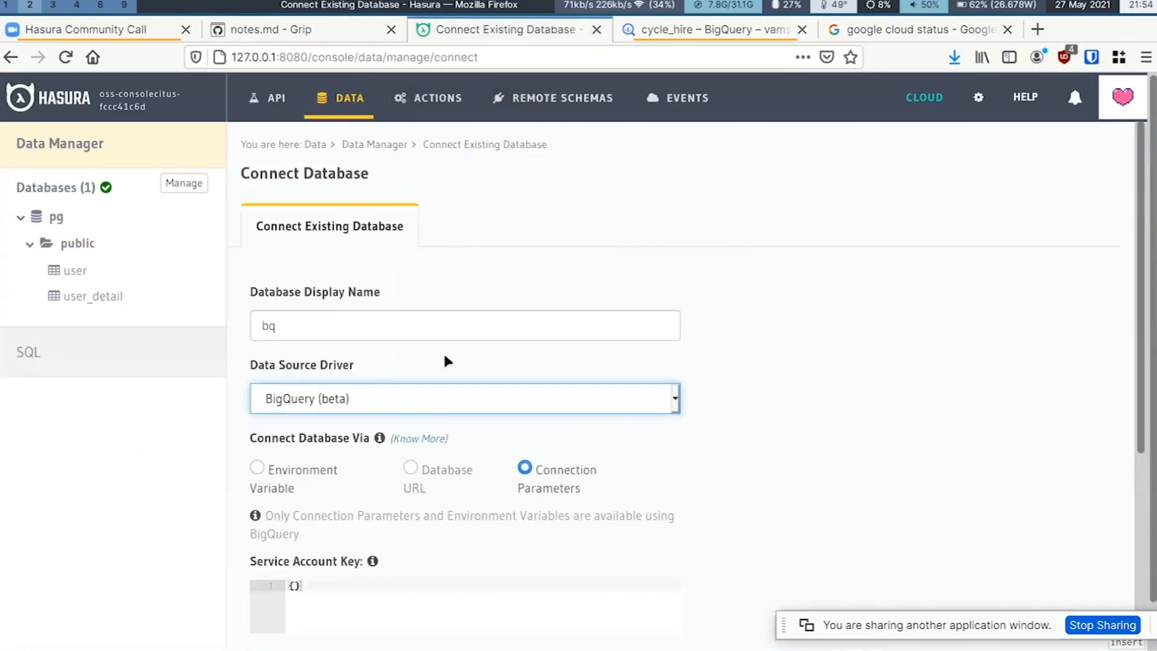
pyautogui.click(256, 469)
pyautogui.write('fifth-pact-307811')
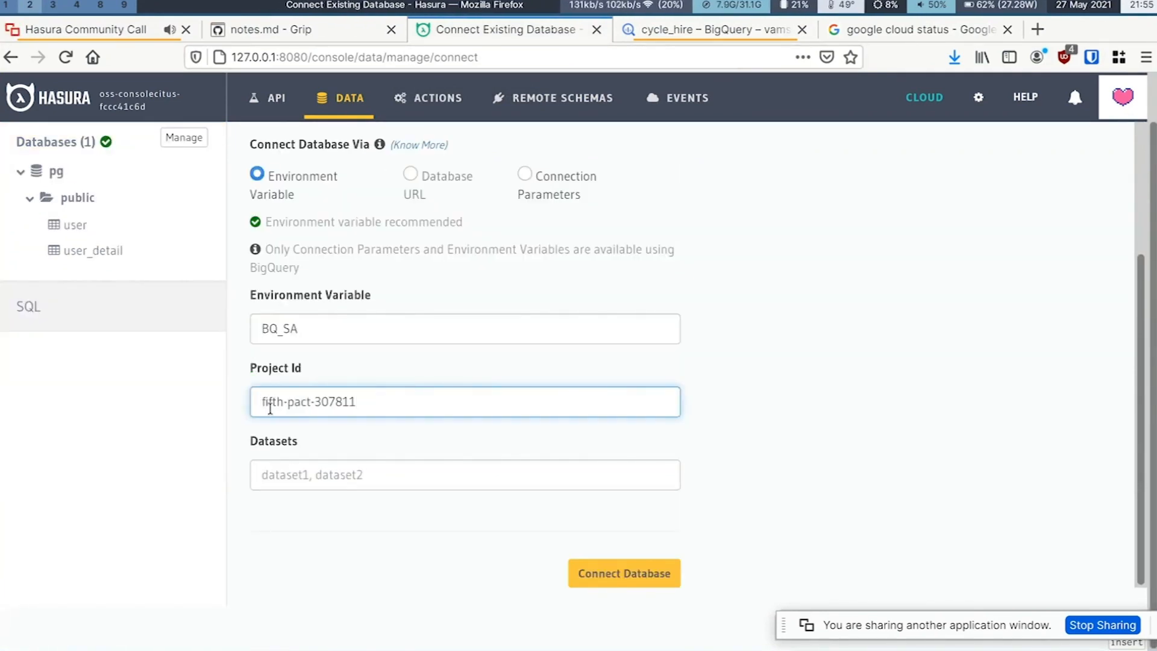
pyautogui.write('london cycles')
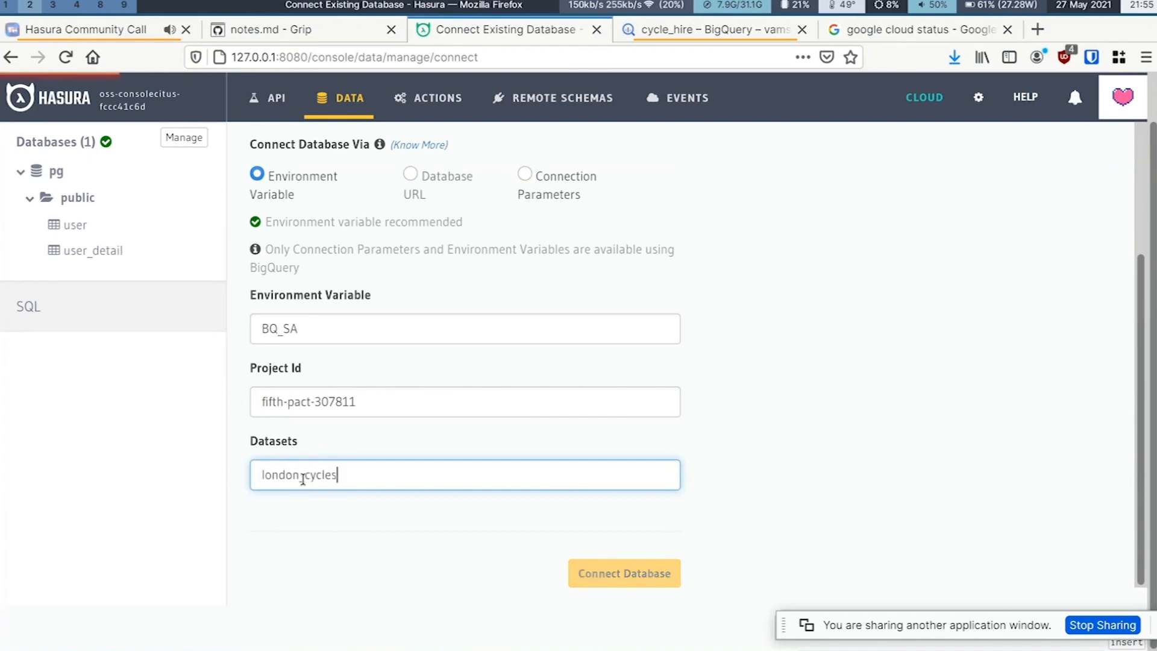
pyautogui.click(623, 573)
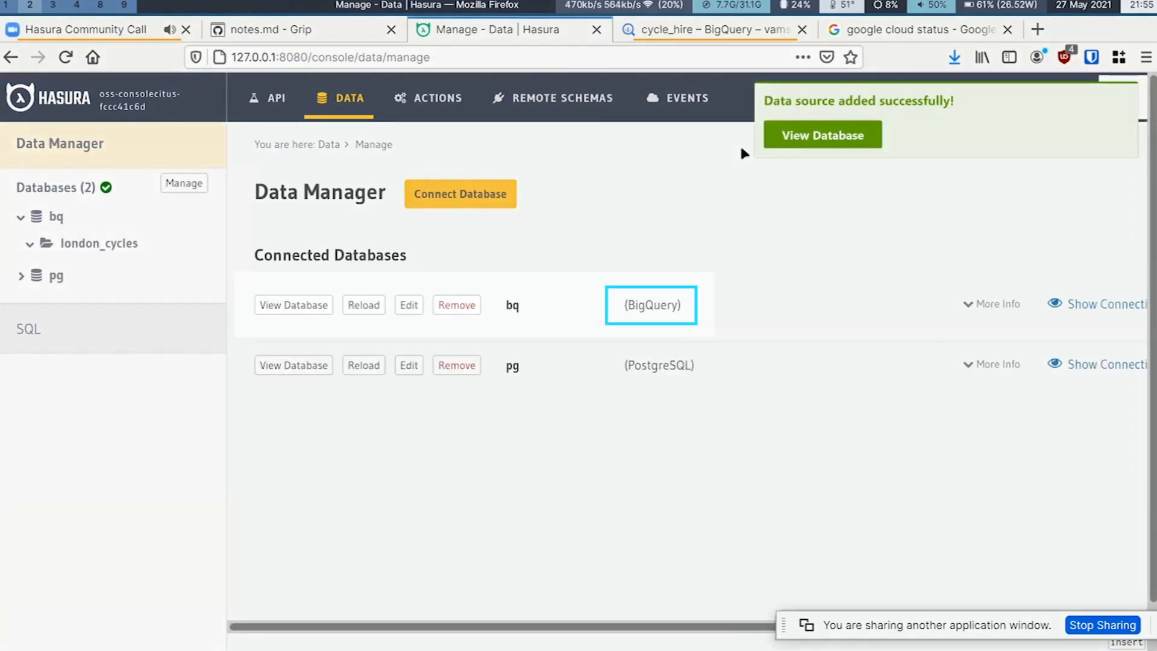
# View the bq database and track all untracked london_cycles tables, then reload the schema.
pyautogui.click(96, 243)
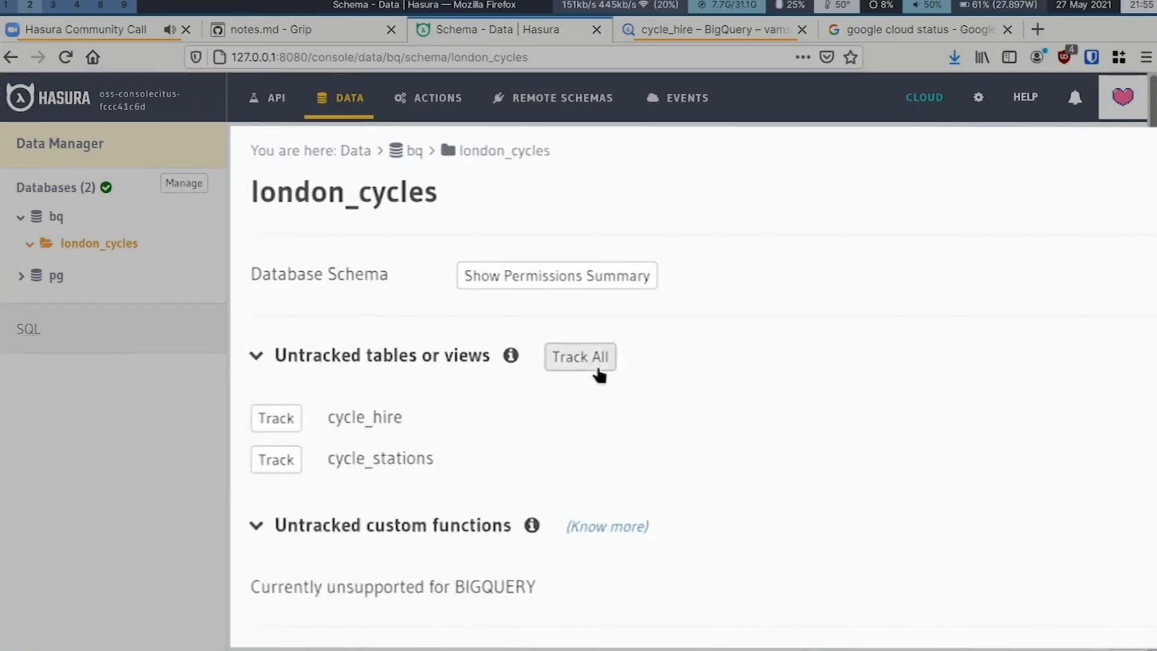
pyautogui.click(580, 357)
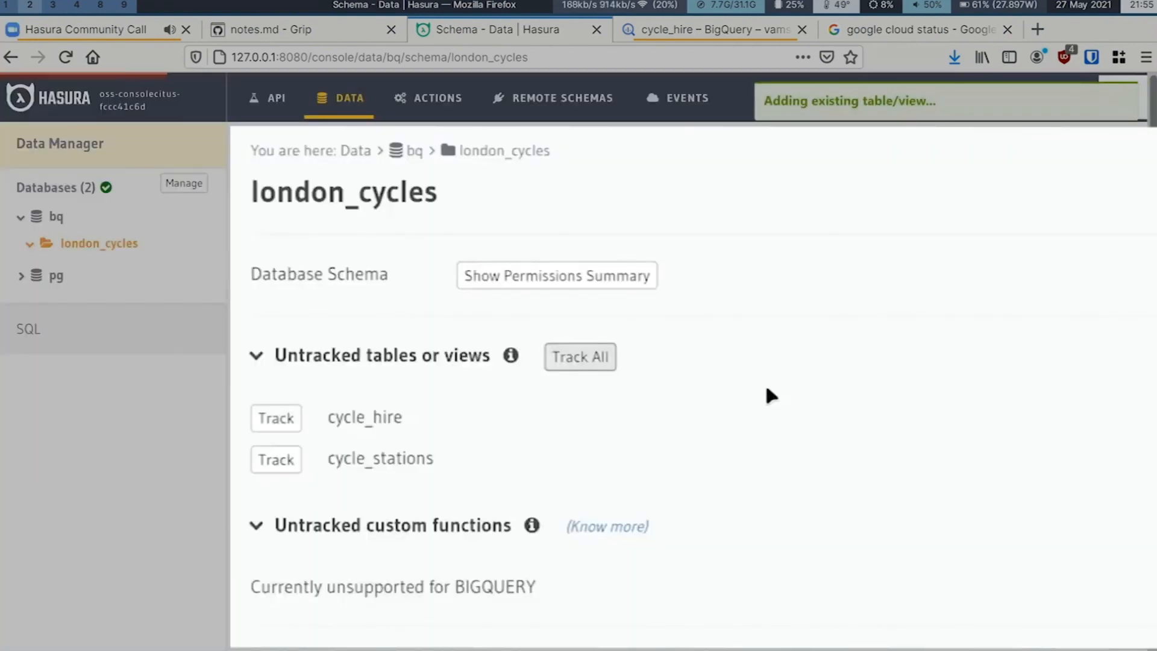
pyautogui.click(579, 356)
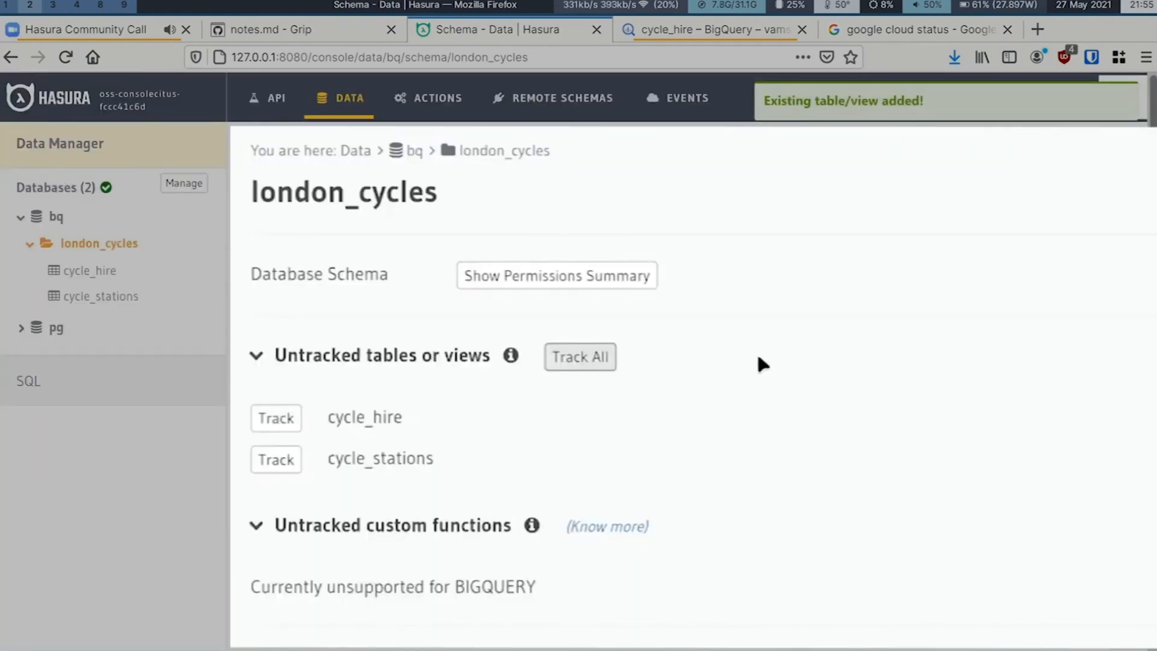
pyautogui.moveTo(143, 284)
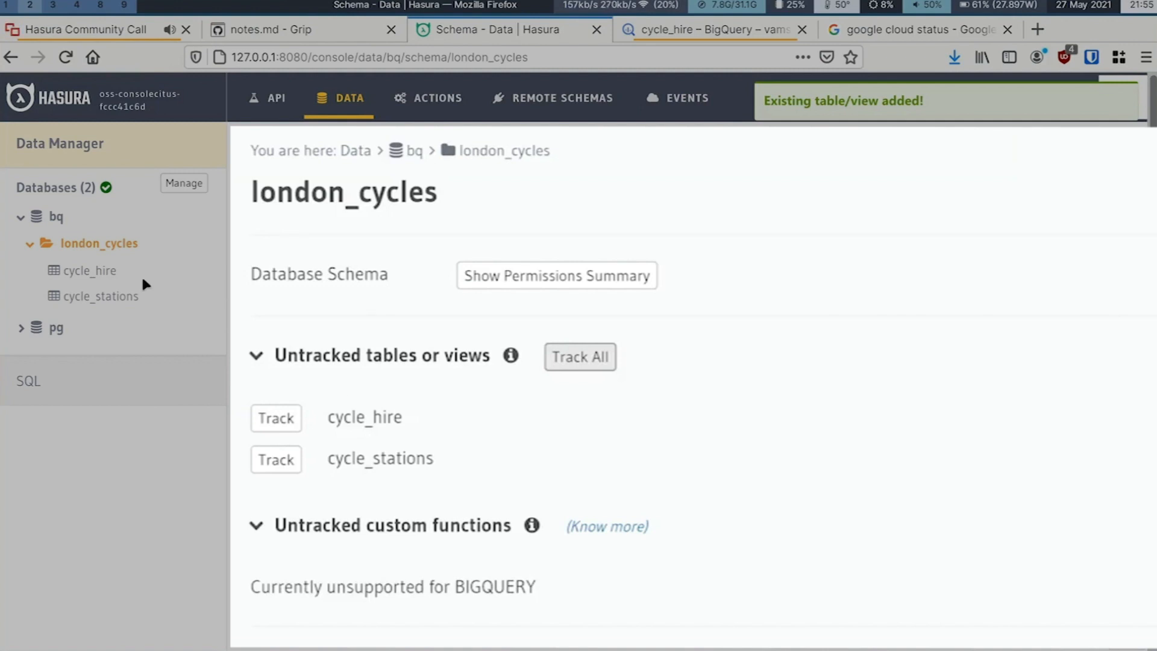
pyautogui.moveTo(124, 245)
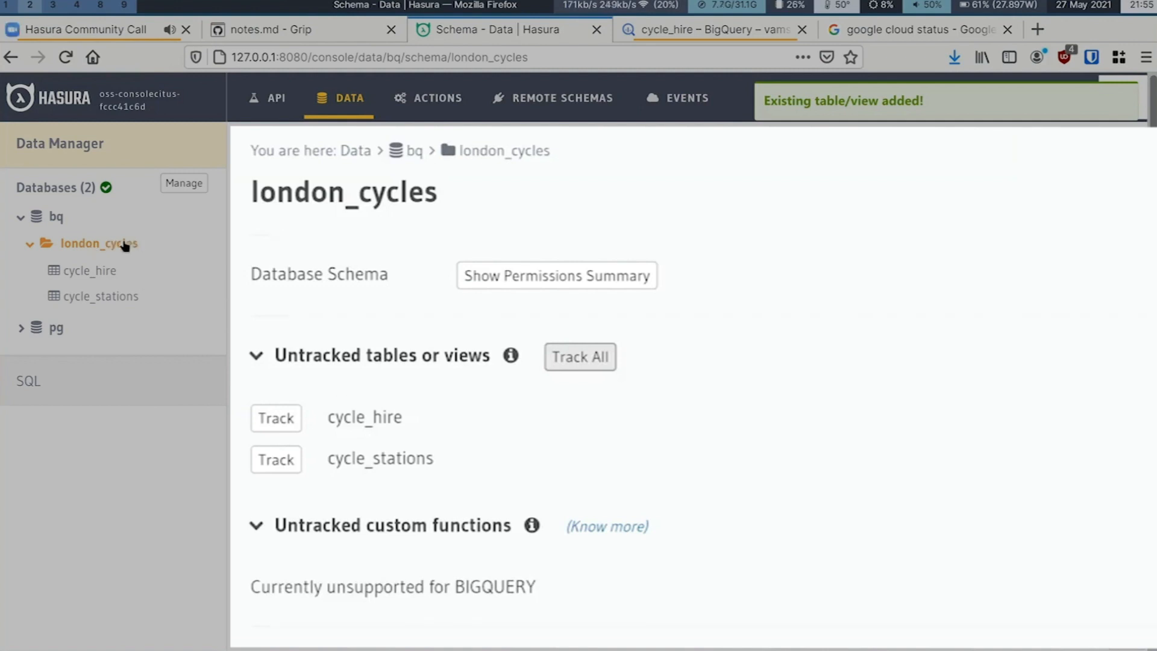
pyautogui.click(580, 356)
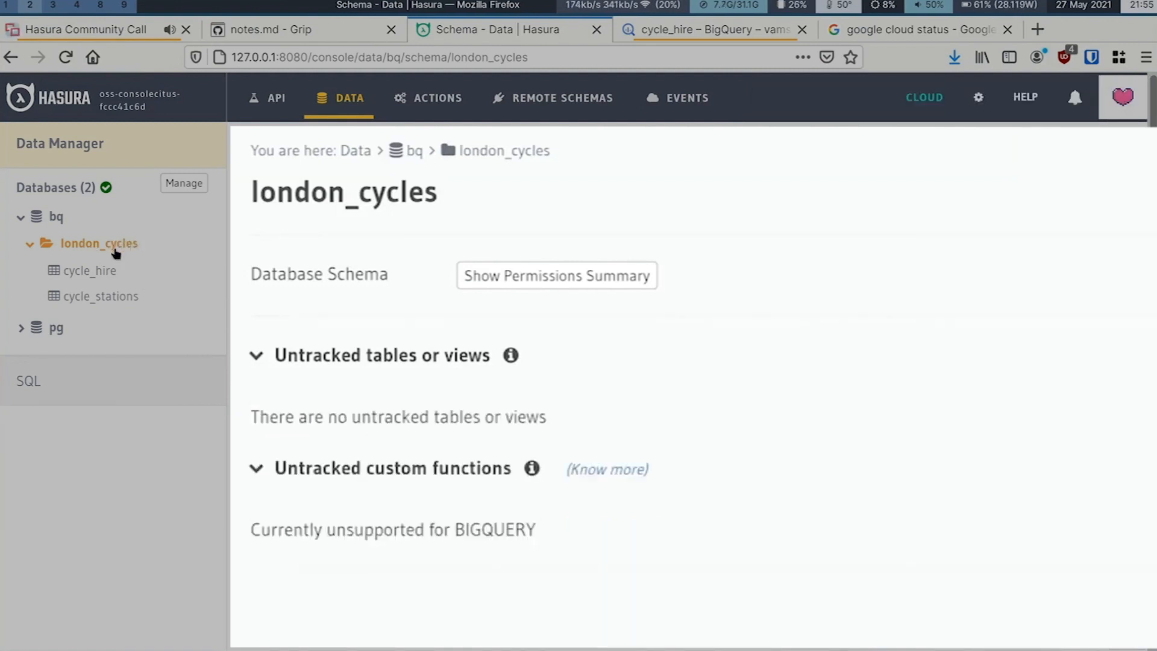
pyautogui.moveTo(540, 423)
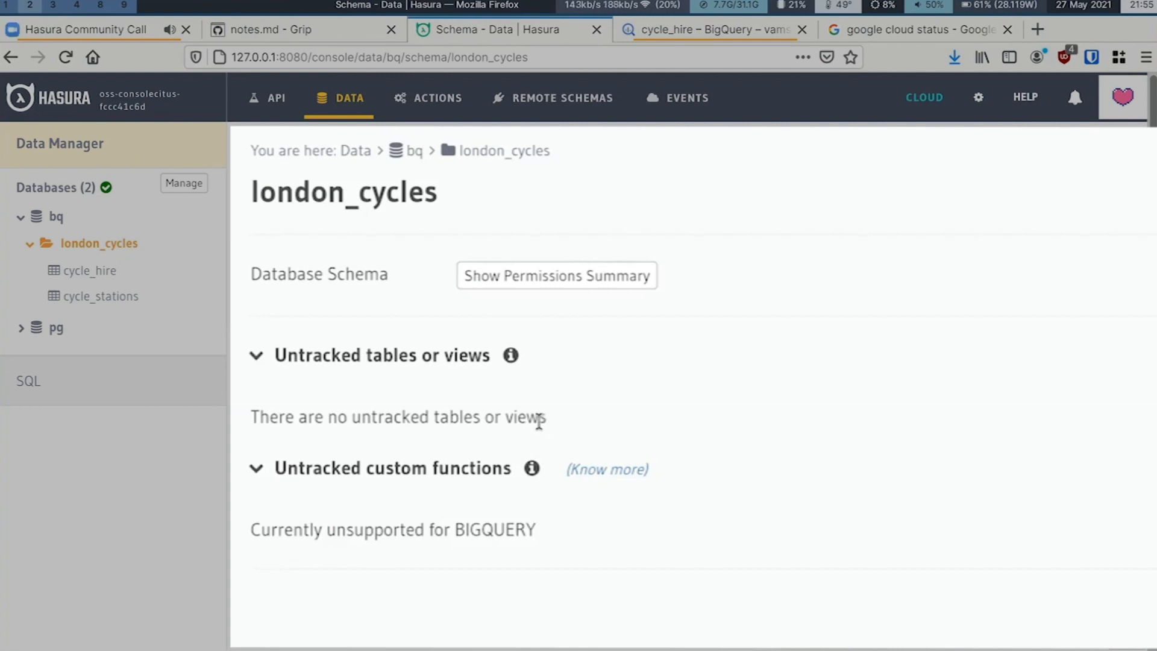
pyautogui.moveTo(84, 274)
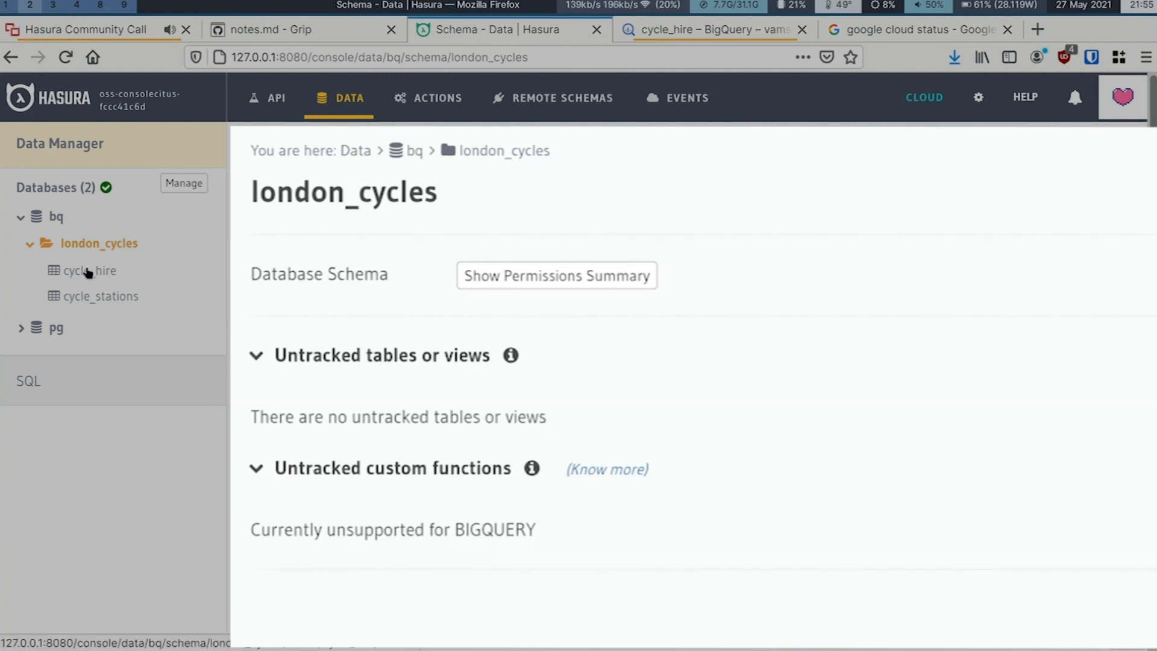
pyautogui.moveTo(88, 271)
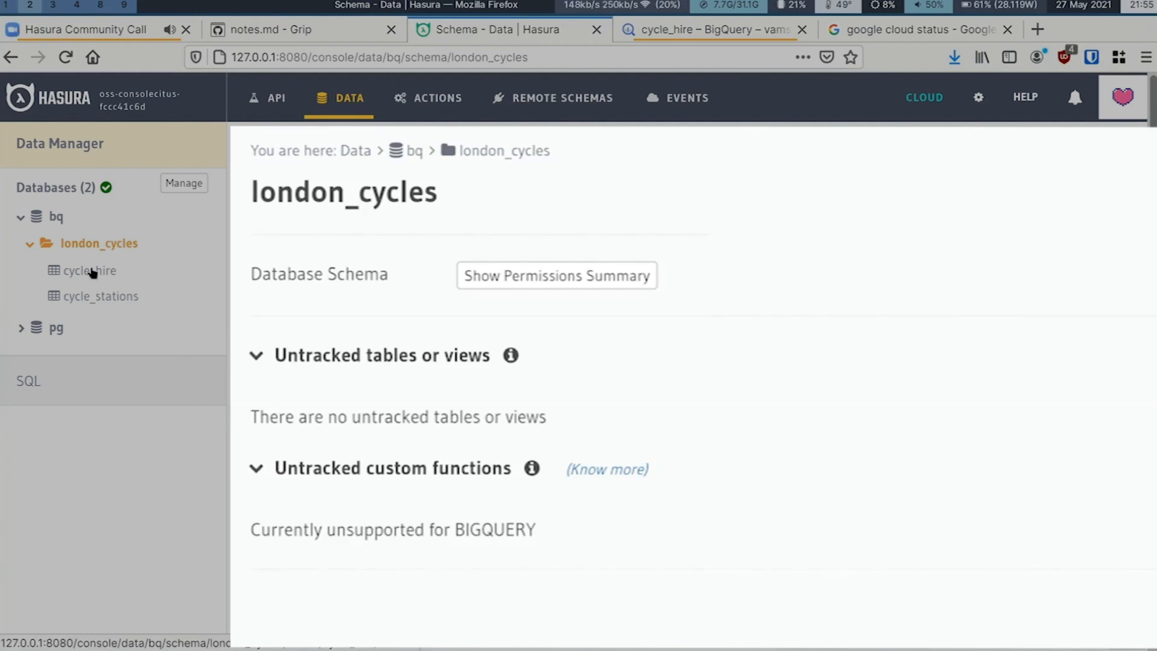
# On cycle_hire, create object relationship start_station referencing cycle_stations (start_station_id → id).
pyautogui.click(90, 270)
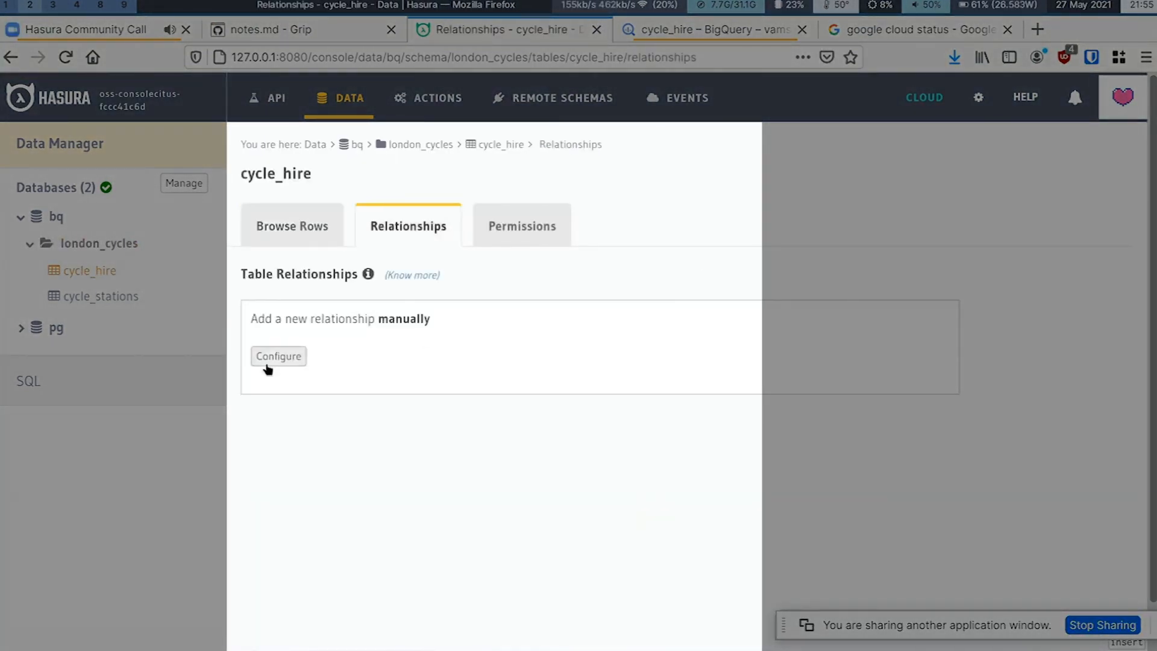
pyautogui.click(278, 356)
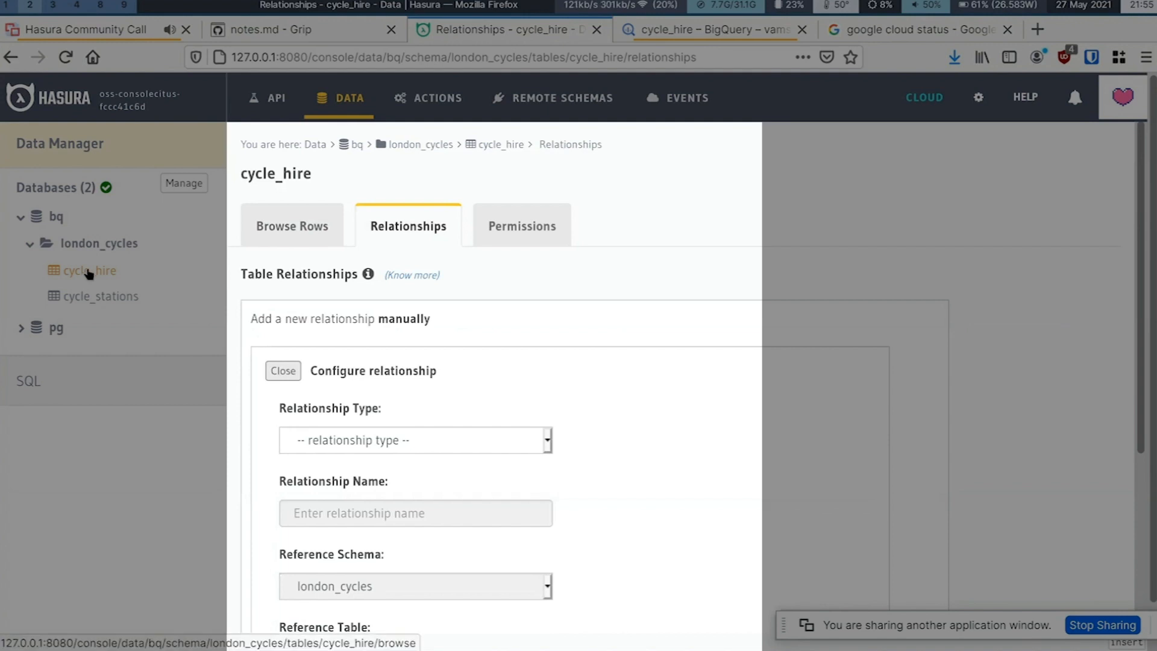
pyautogui.moveTo(517, 435)
pyautogui.write('start_station')
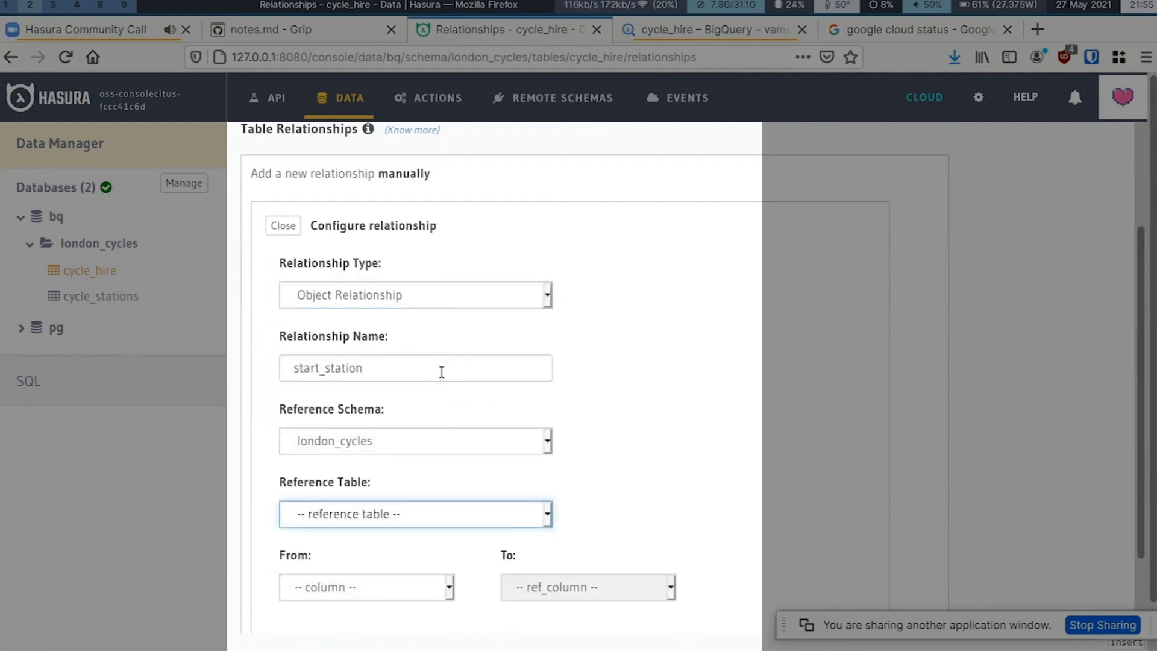
pyautogui.click(415, 513)
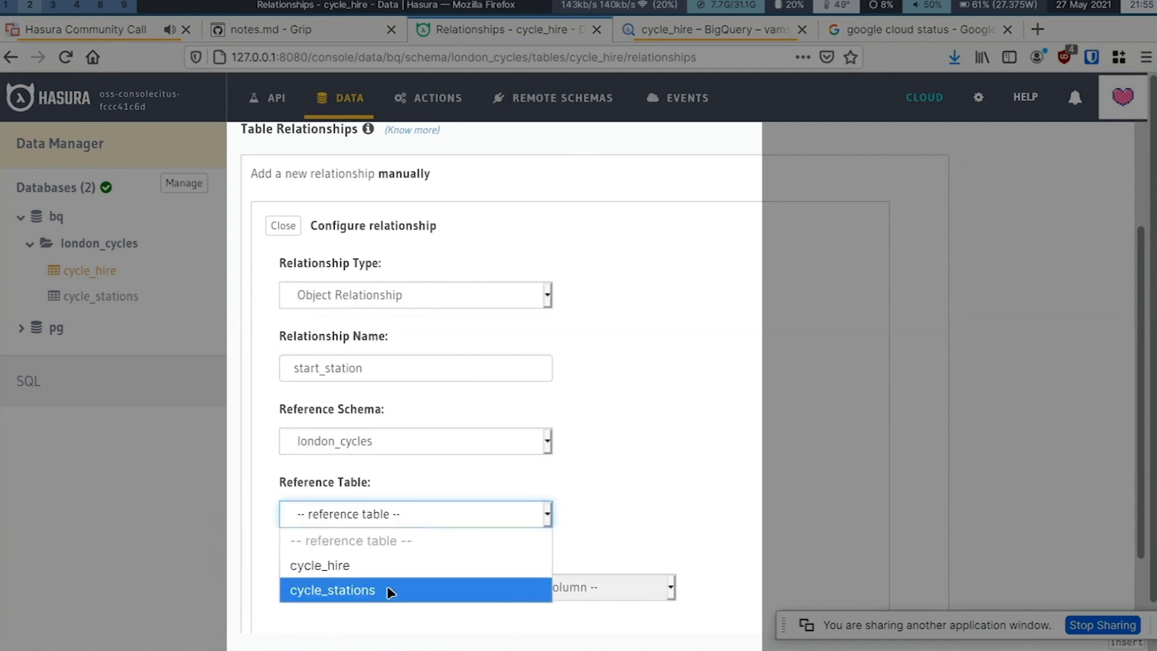
pyautogui.click(365, 587)
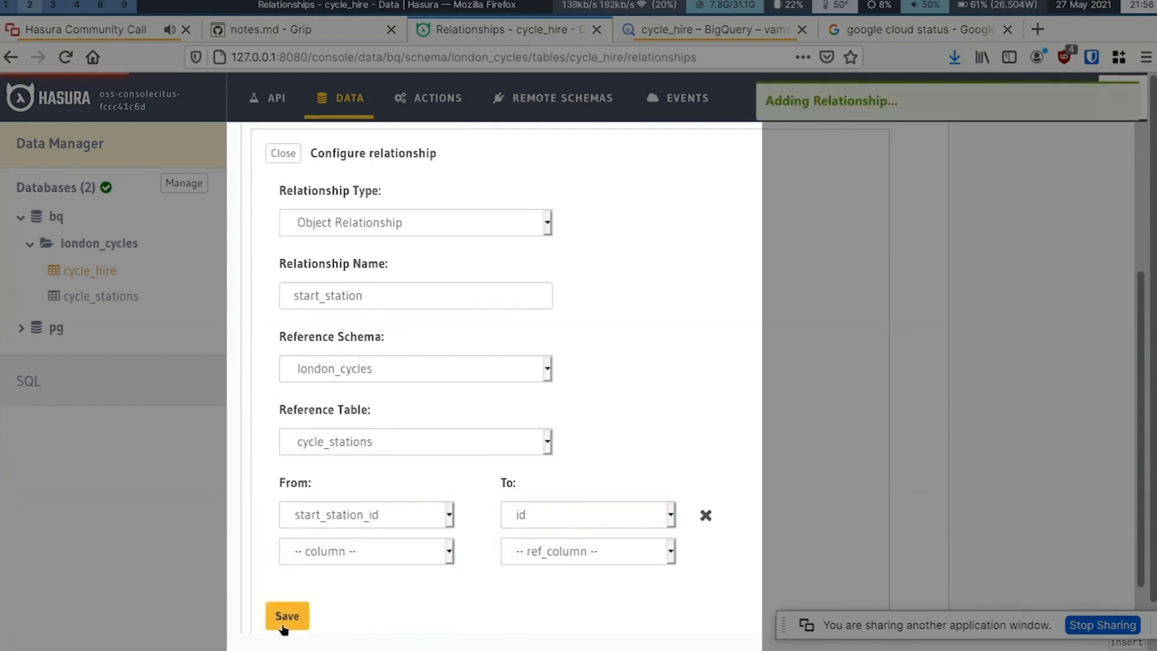
pyautogui.click(286, 616)
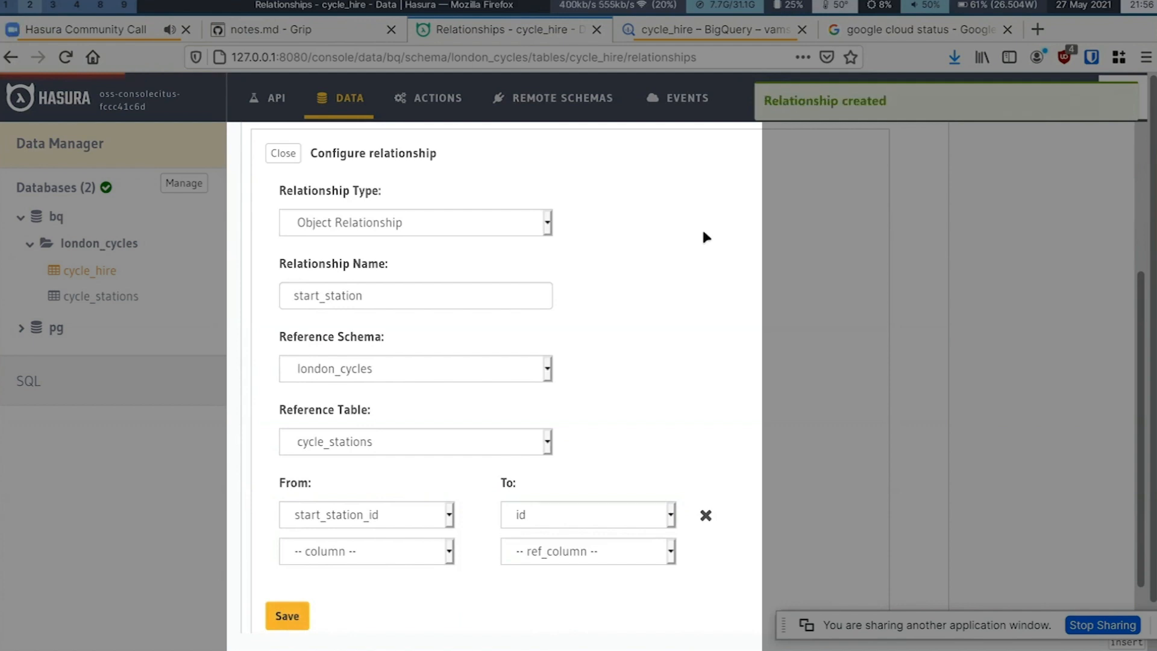
pyautogui.moveTo(1017, 233)
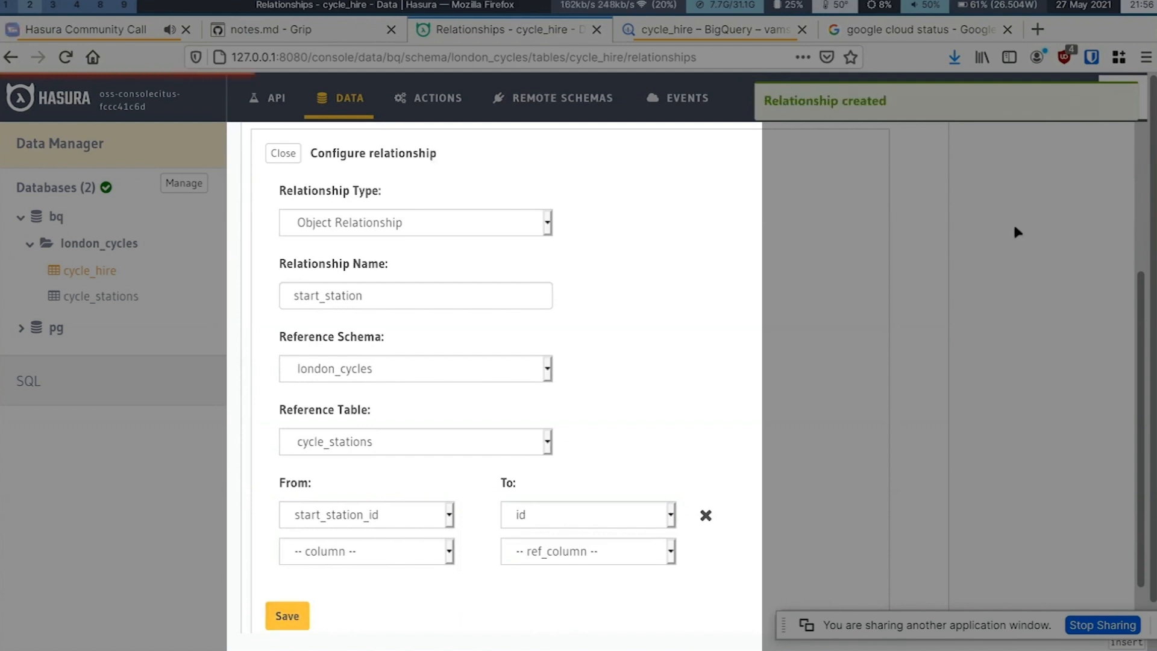
pyautogui.moveTo(276, 98)
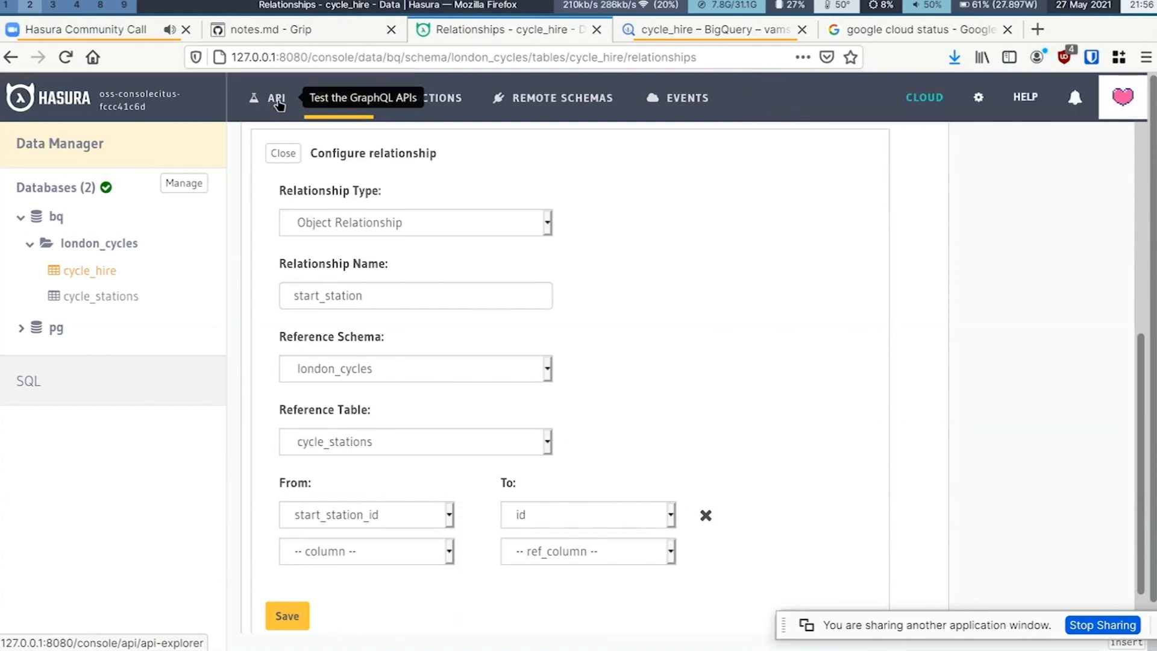
# Execute relational_data in GraphiQL to return durations, bike ids and start station names.
pyautogui.click(274, 97)
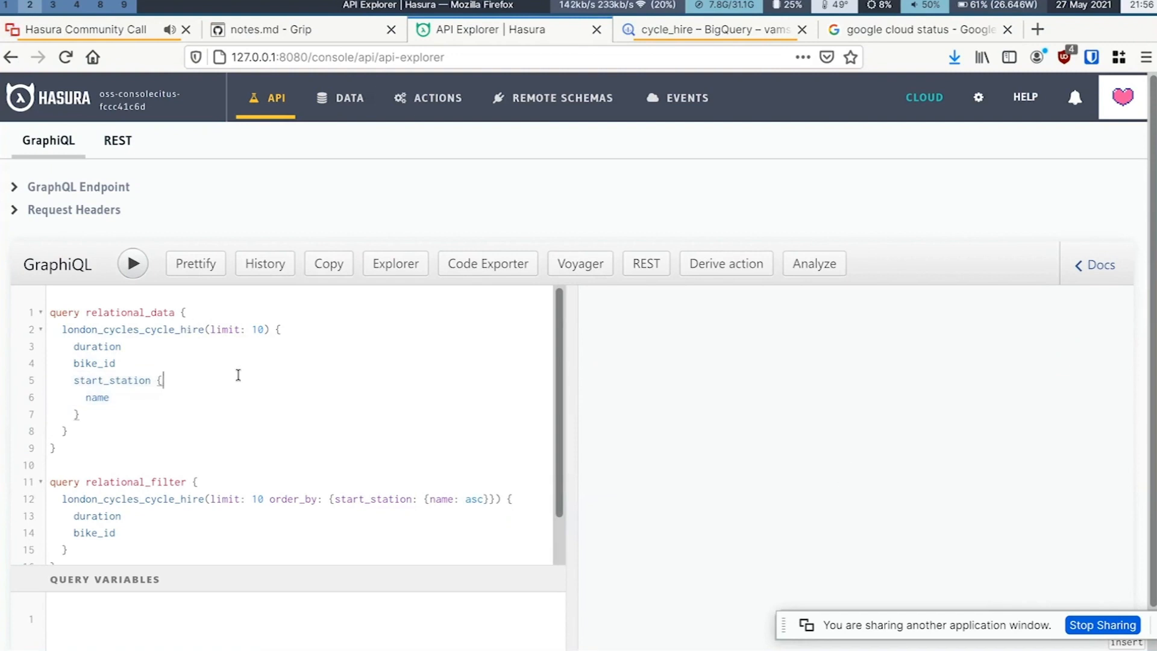
pyautogui.click(133, 264)
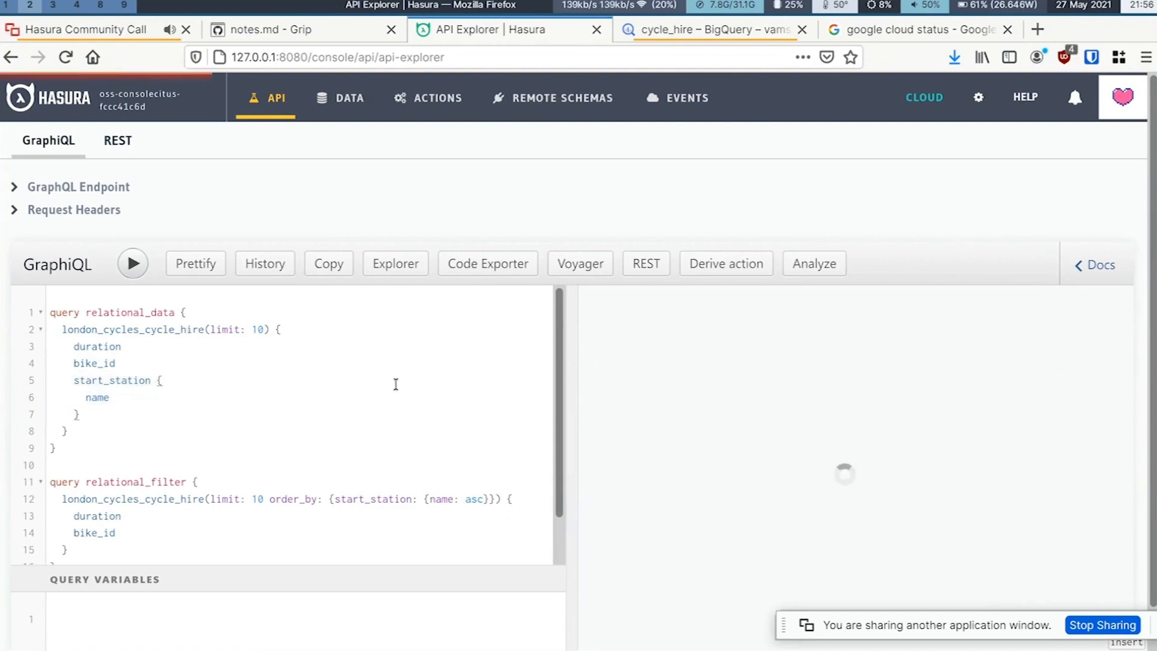
pyautogui.click(133, 264)
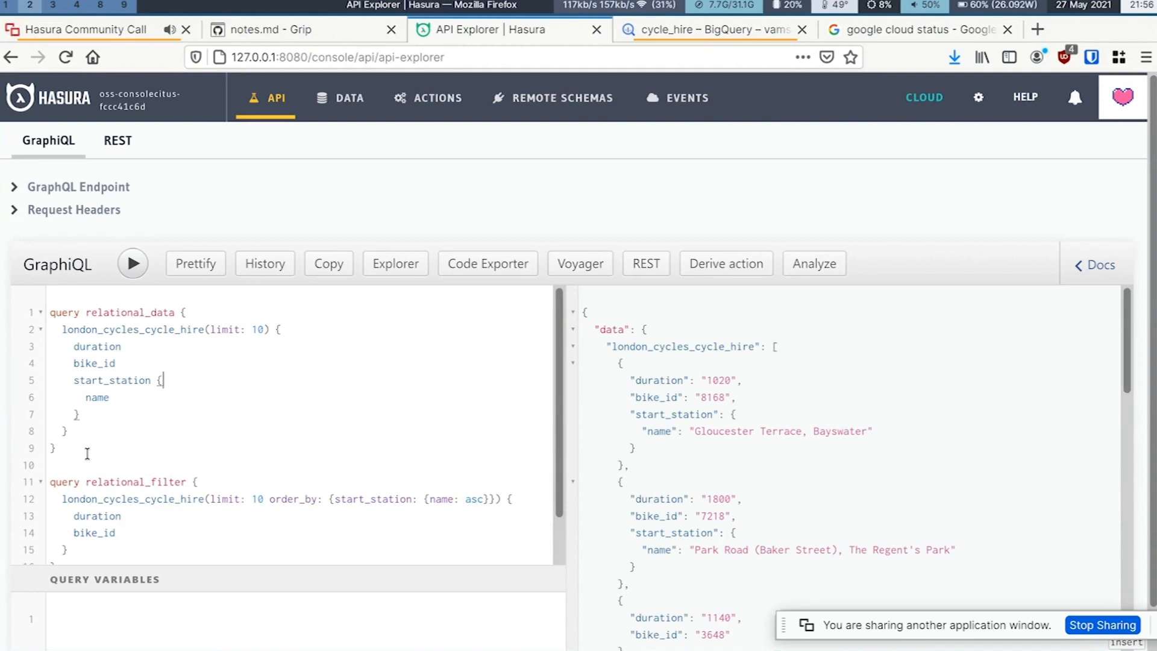
pyautogui.moveTo(197, 378)
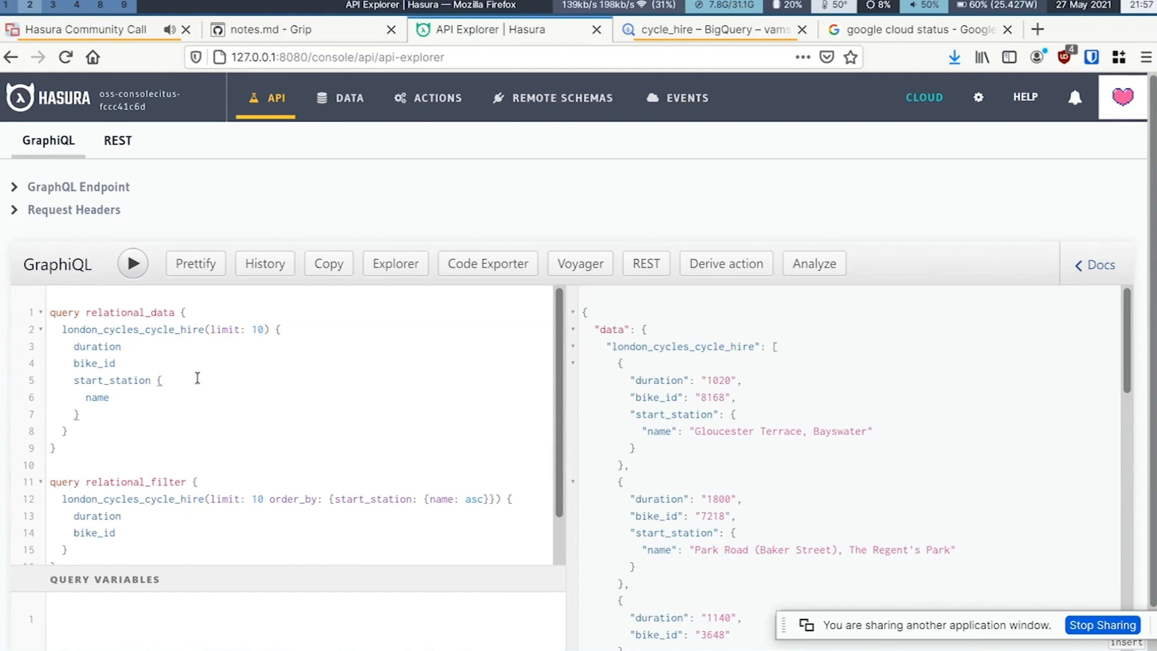
pyautogui.moveTo(795, 265)
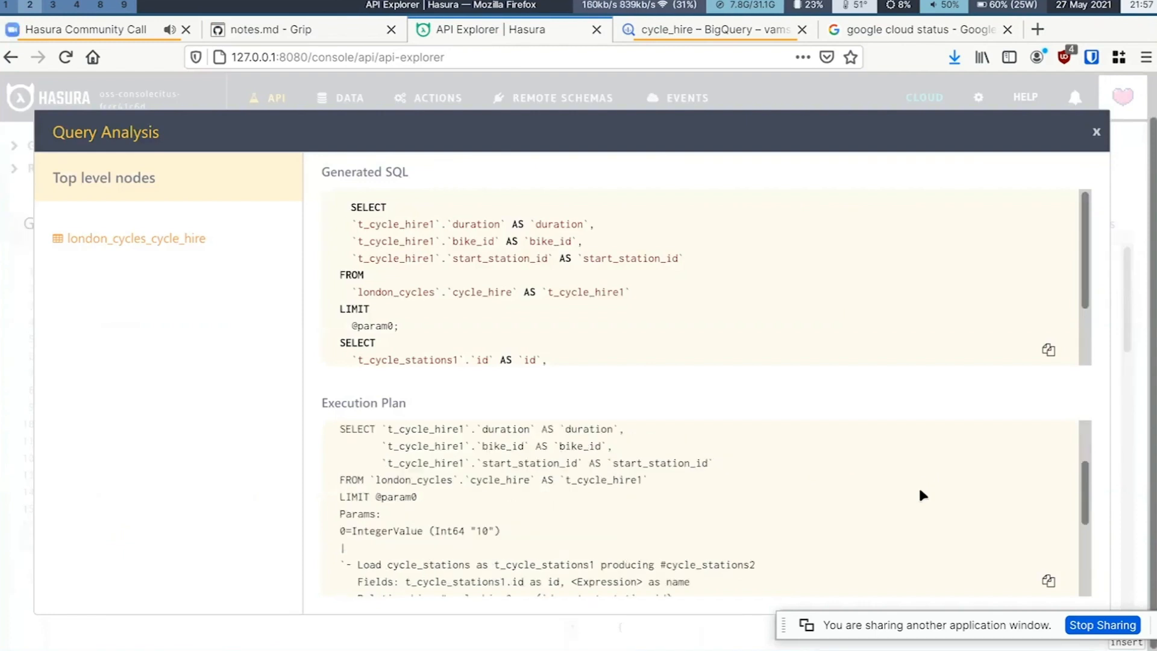
pyautogui.scroll(-3)
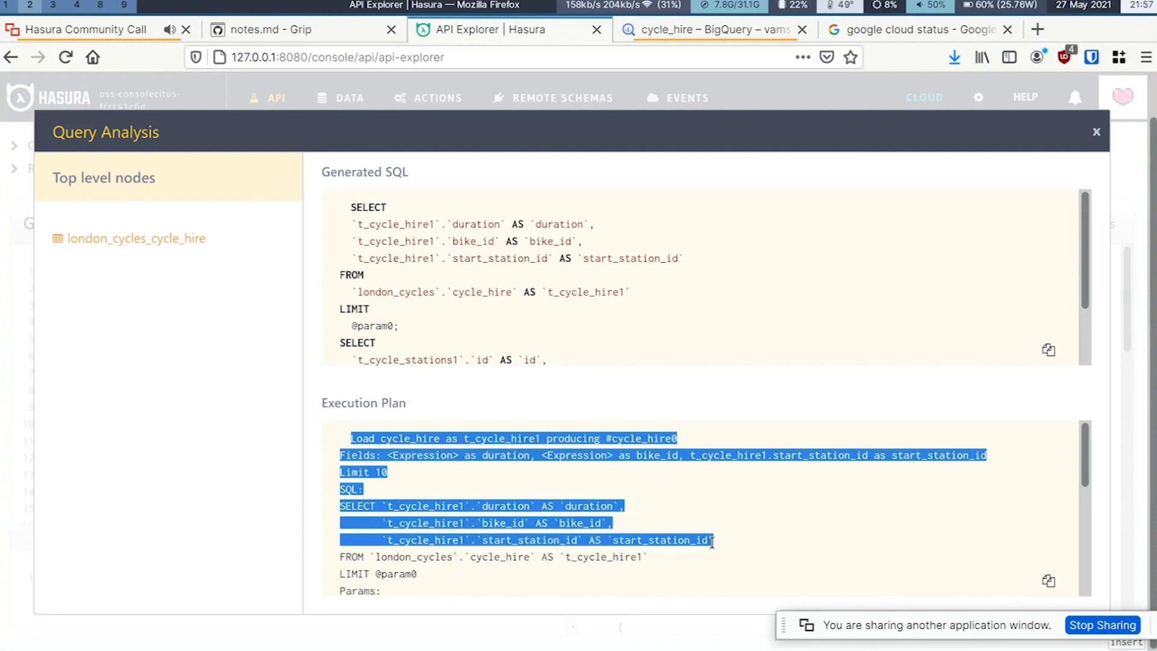
pyautogui.click(712, 494)
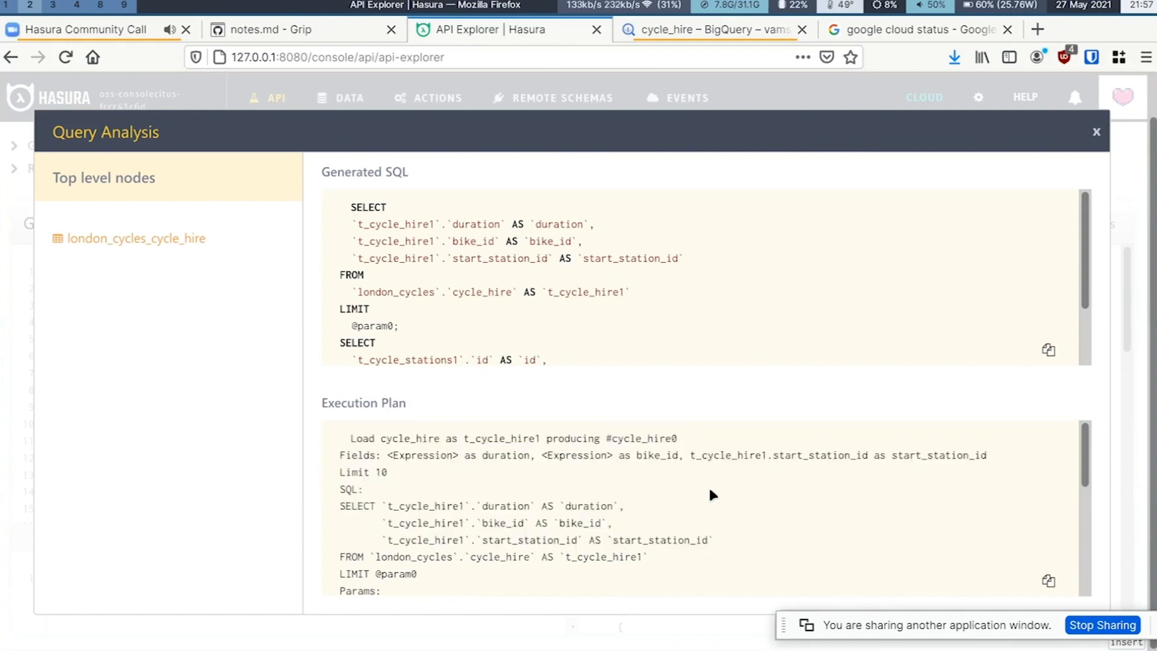
pyautogui.moveTo(1082, 463)
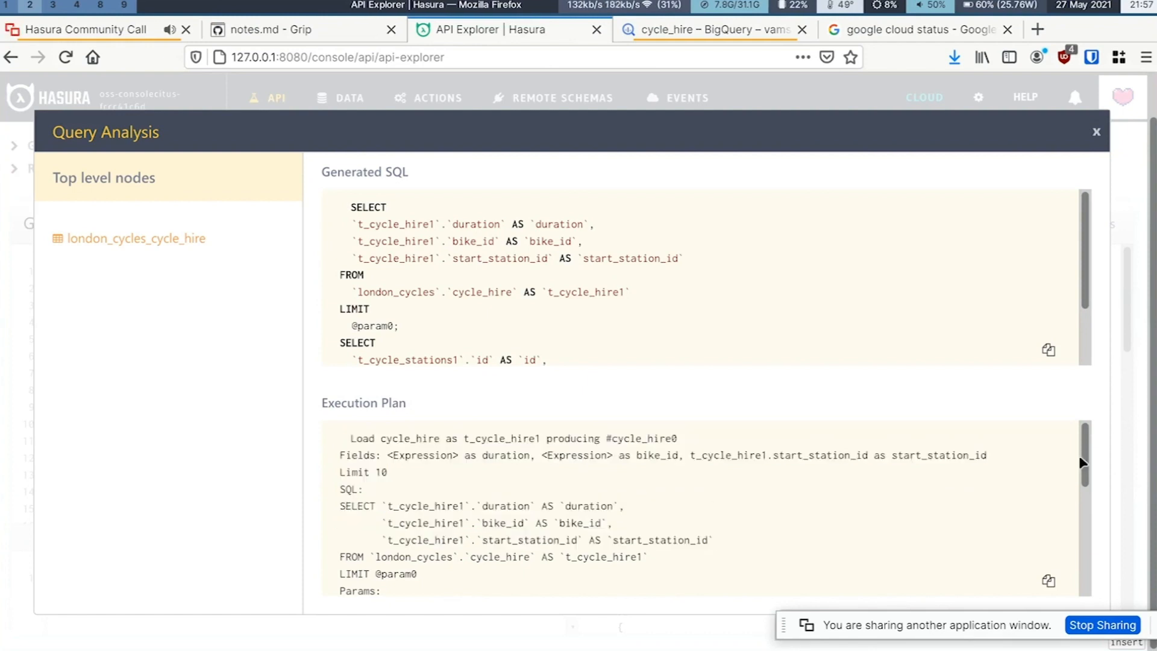
pyautogui.scroll(-3)
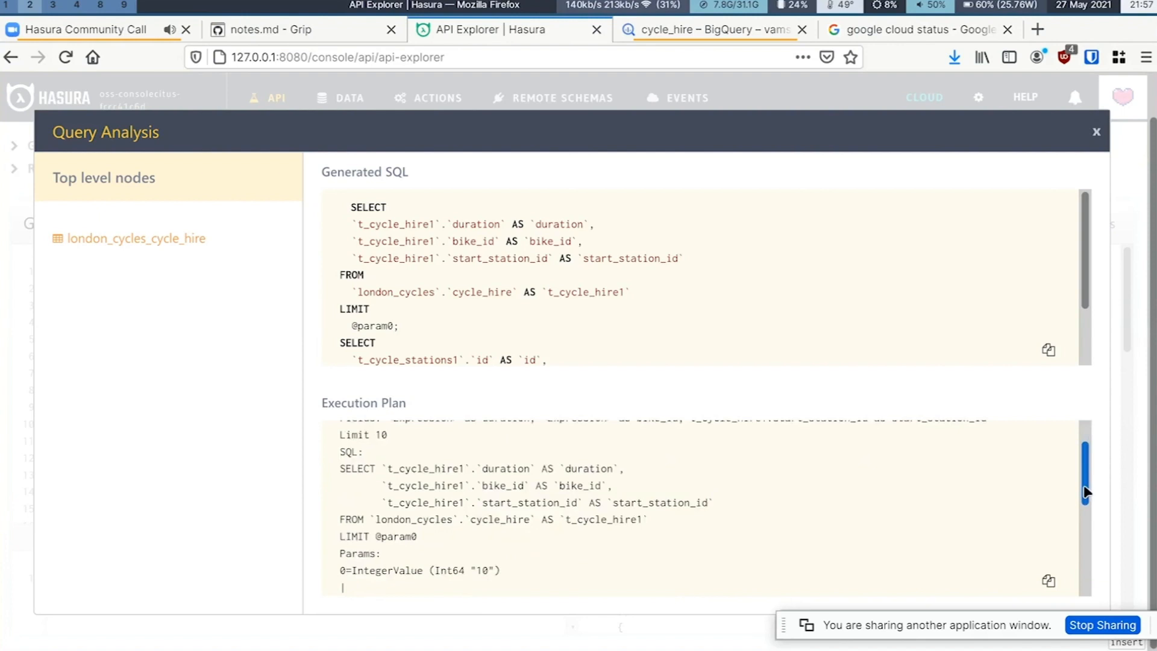
pyautogui.scroll(-3)
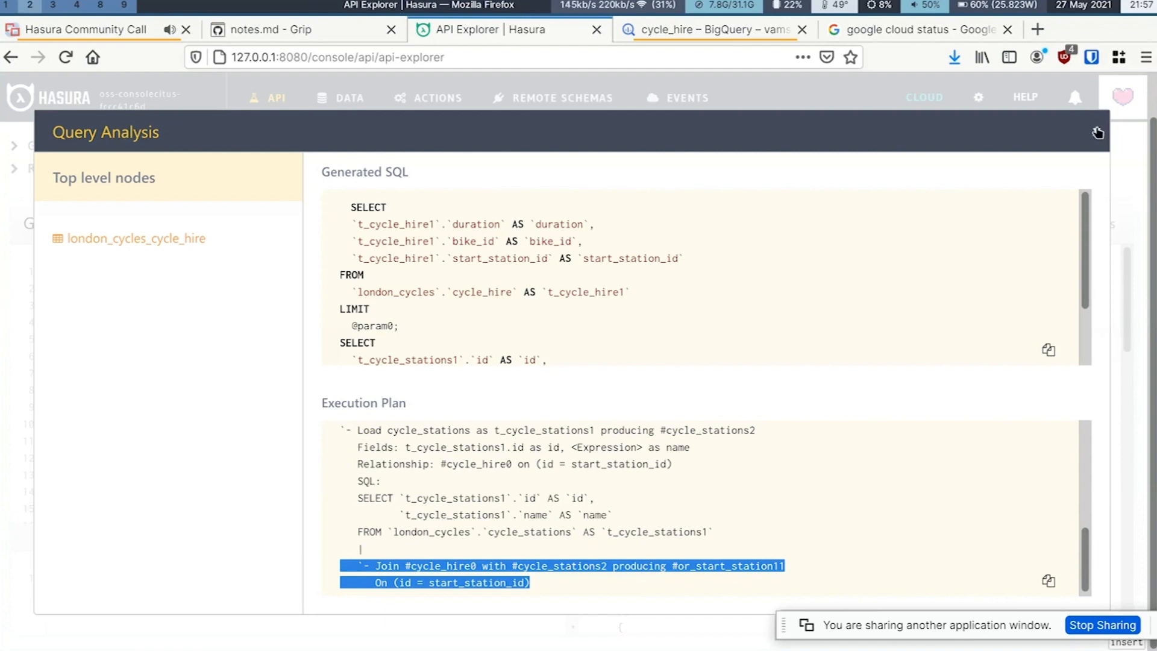
pyautogui.click(1096, 133)
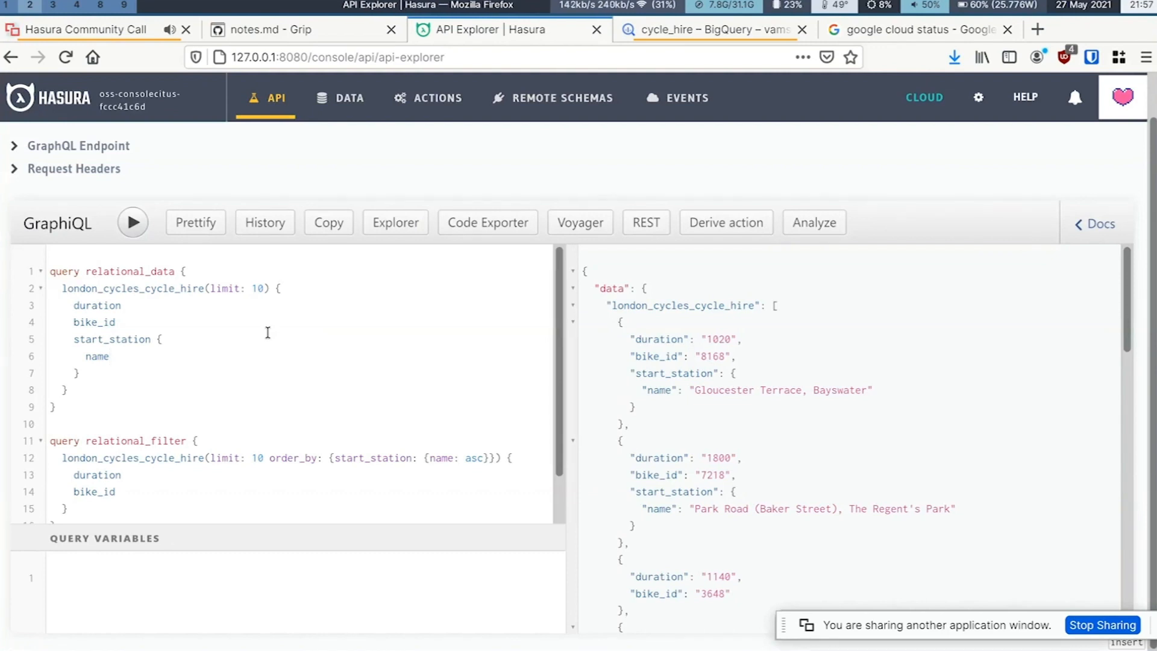
# Select the relational_filter query ordering hires by start station name and execute it.
pyautogui.click(109, 356)
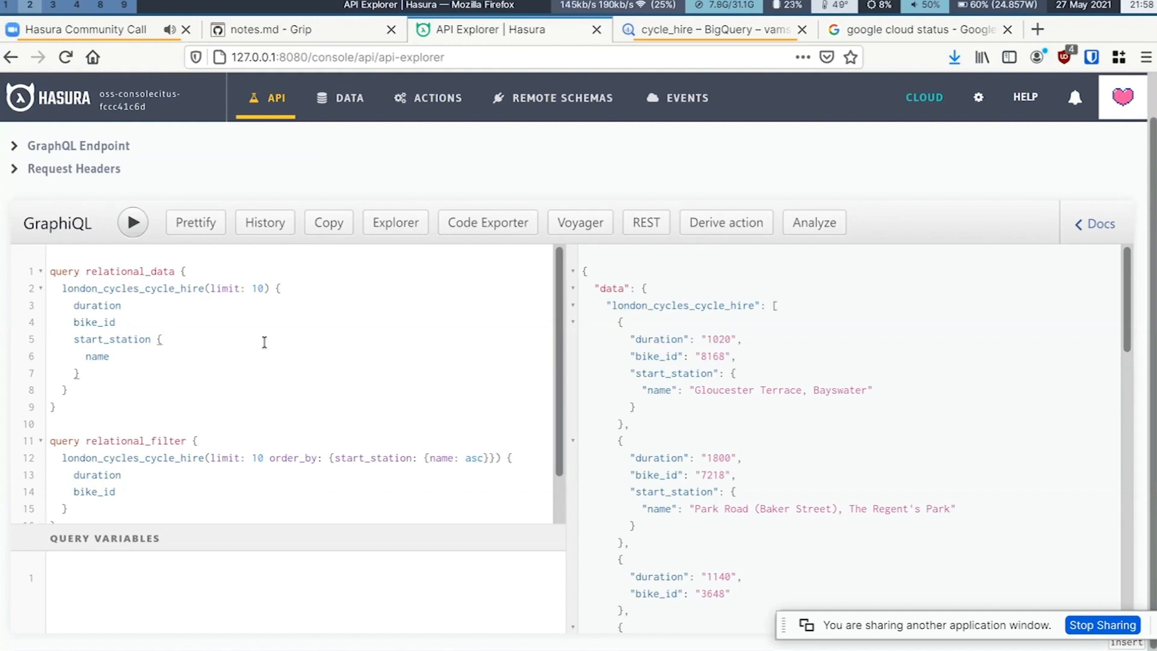
pyautogui.moveTo(235, 370)
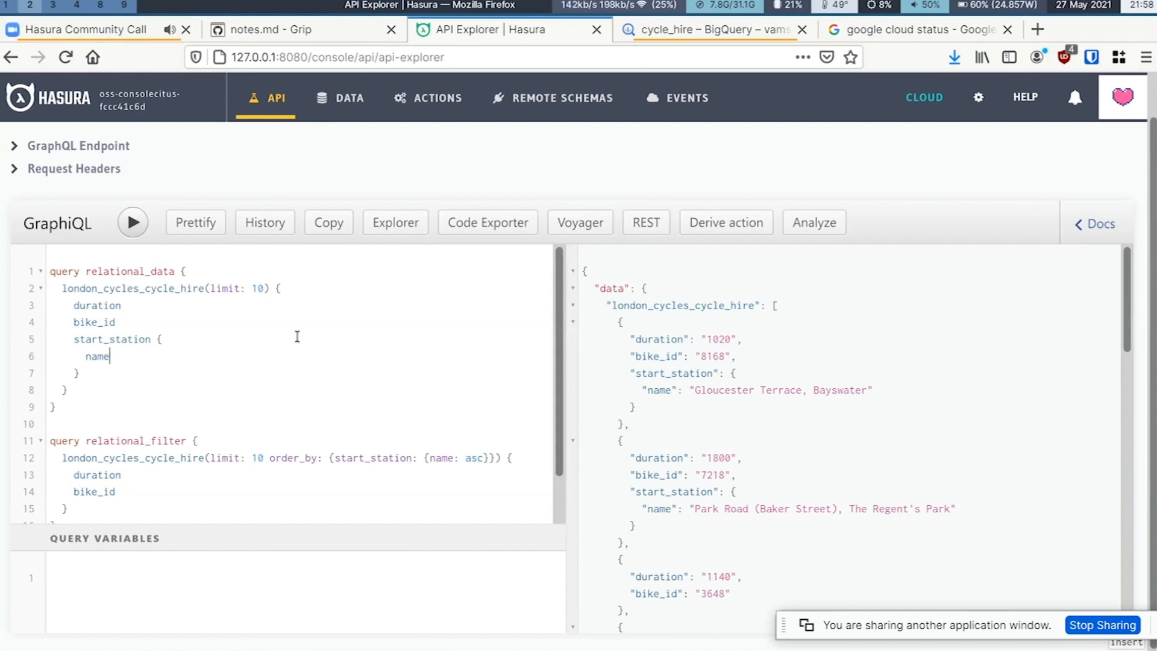
pyautogui.scroll(-3)
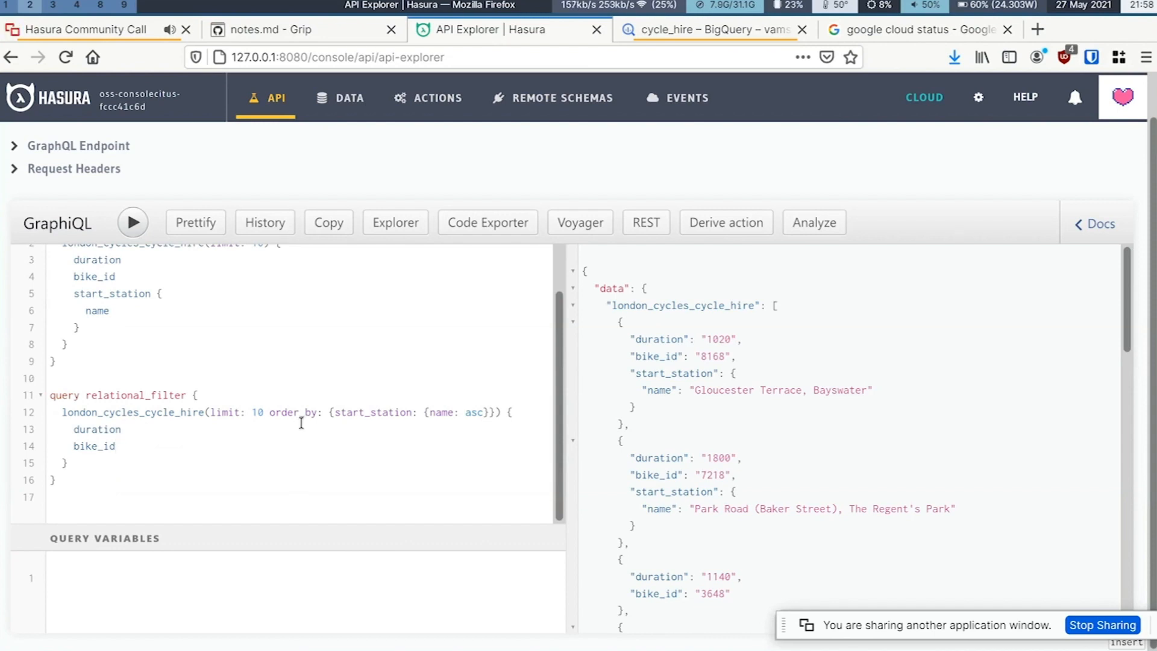
pyautogui.moveTo(281, 397)
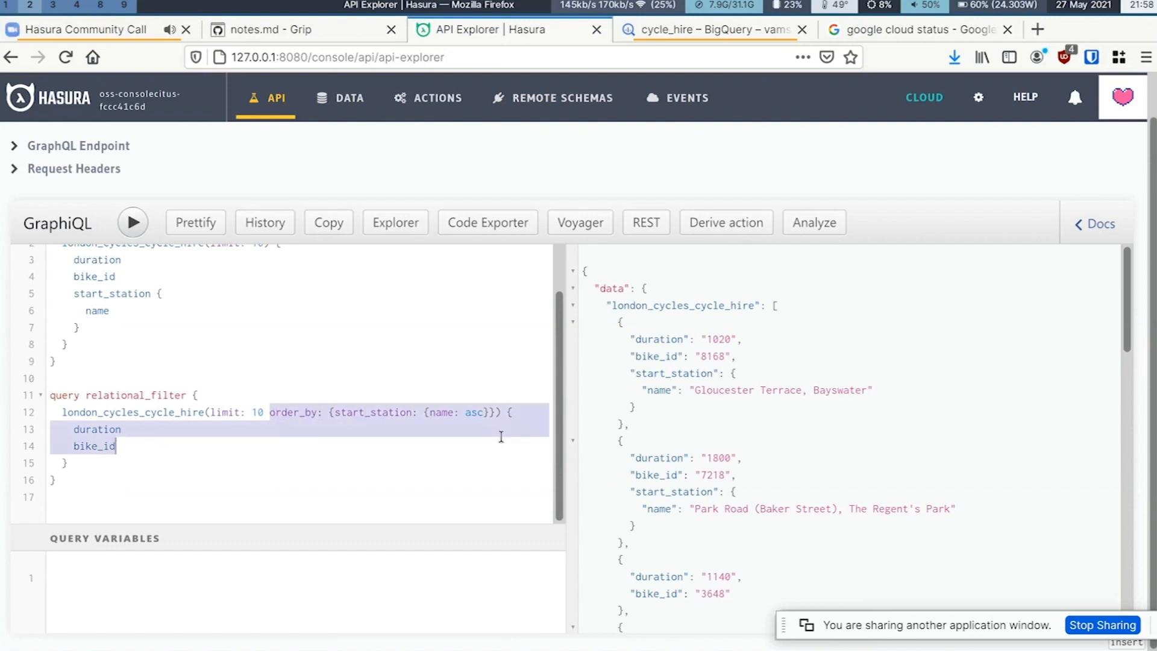
pyautogui.click(451, 446)
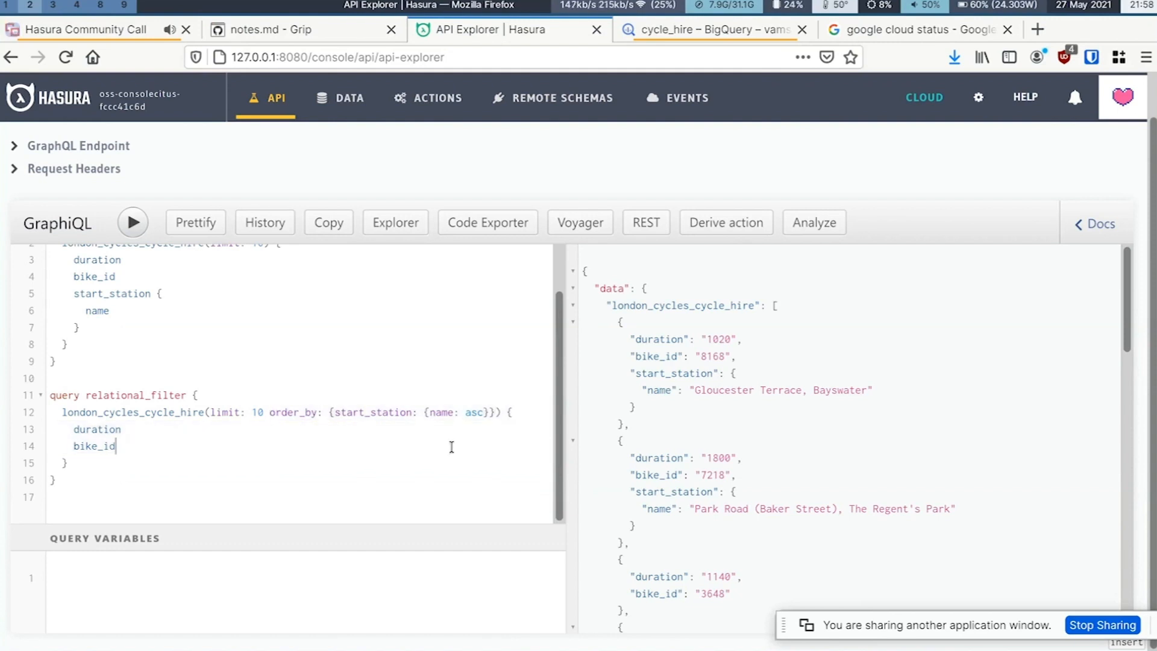
pyautogui.moveTo(282, 434)
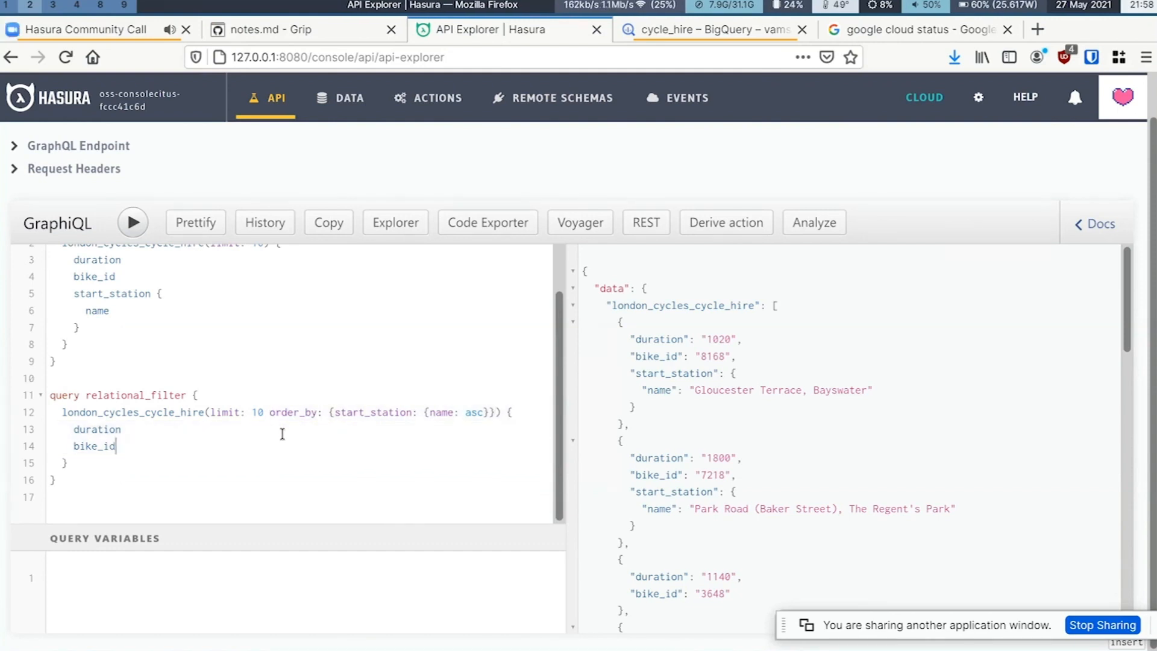
pyautogui.moveTo(220, 443)
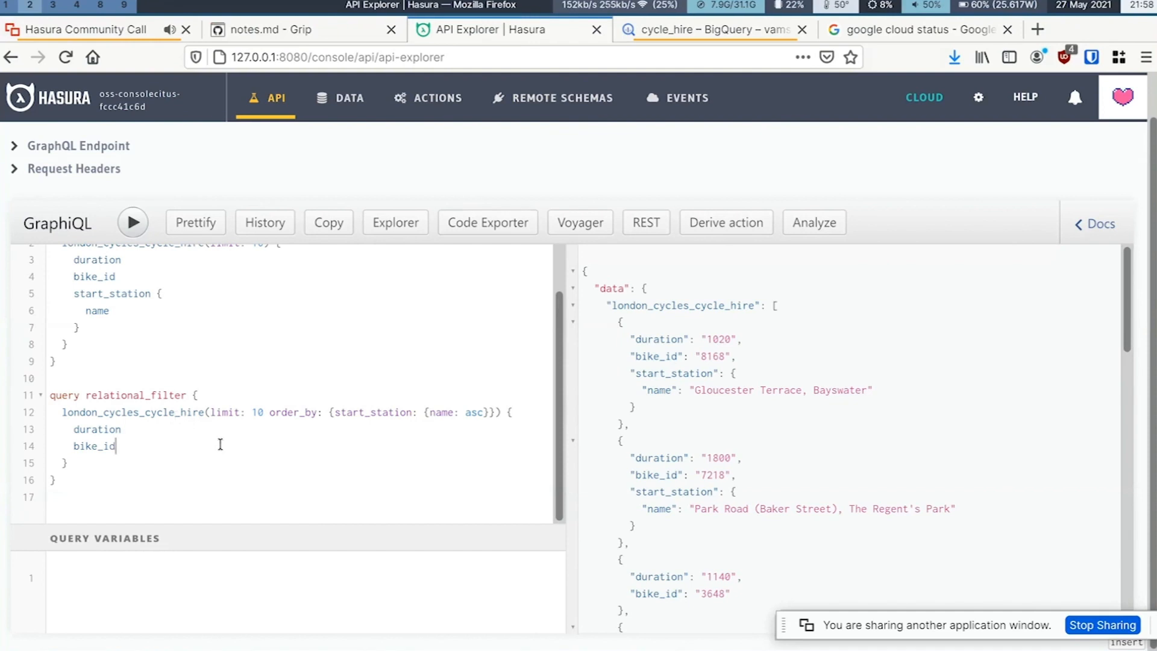
pyautogui.click(813, 222)
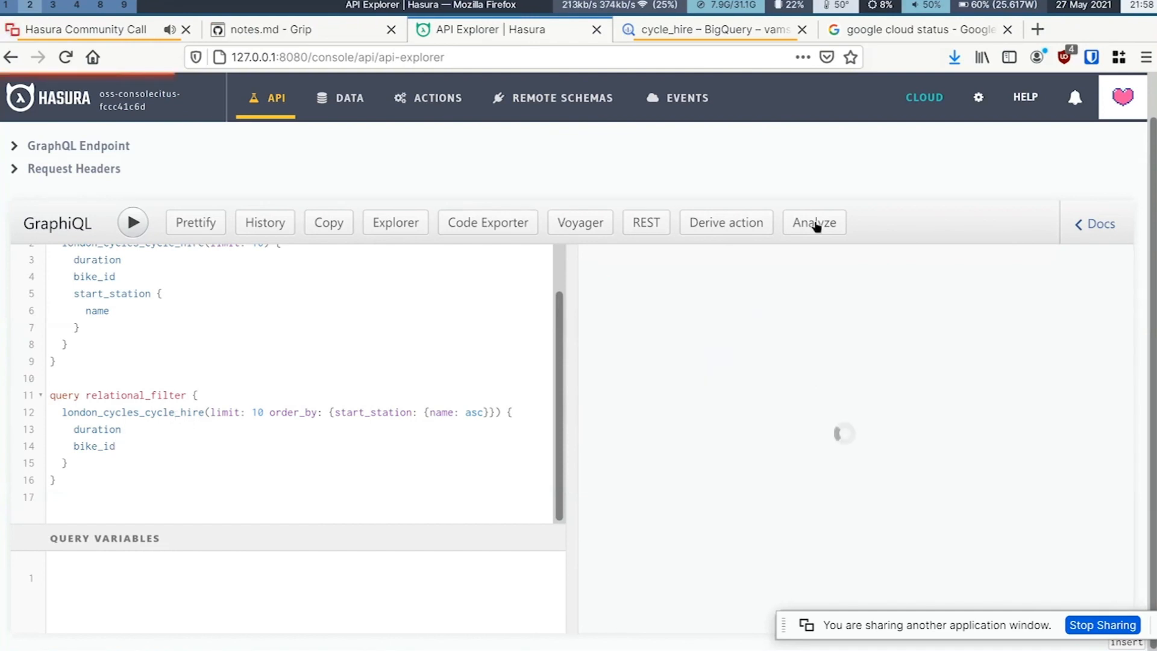
# Analyze relational_filter to view its SQL with cycle_stations join and execution plan, then close it.
pyautogui.click(132, 222)
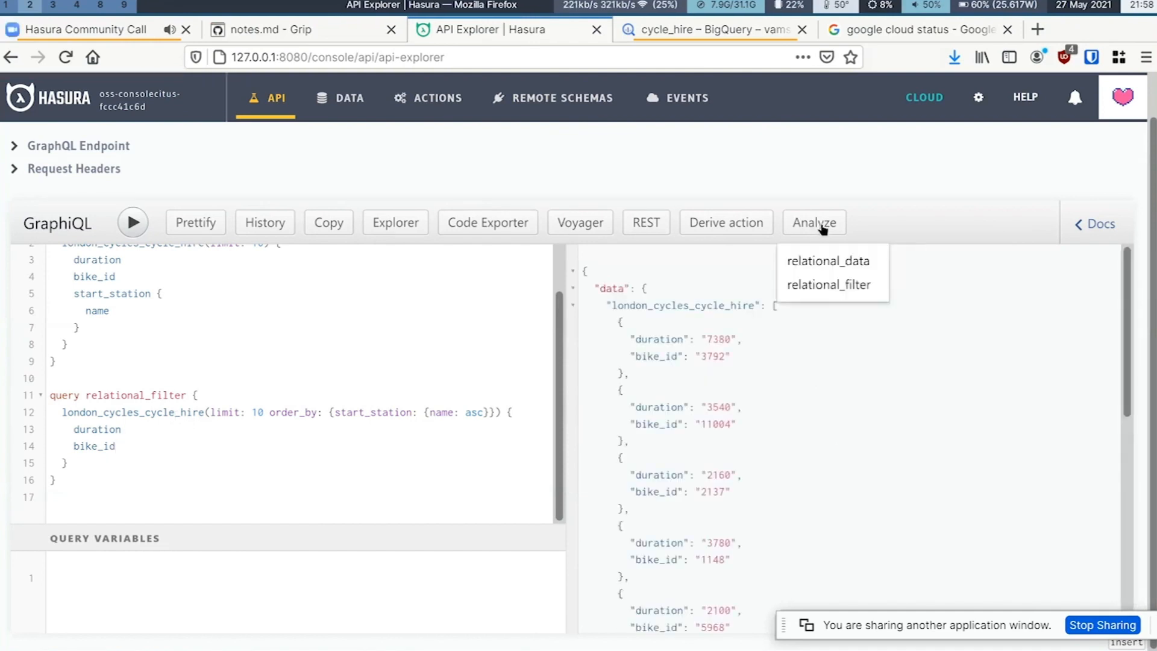
pyautogui.click(814, 222)
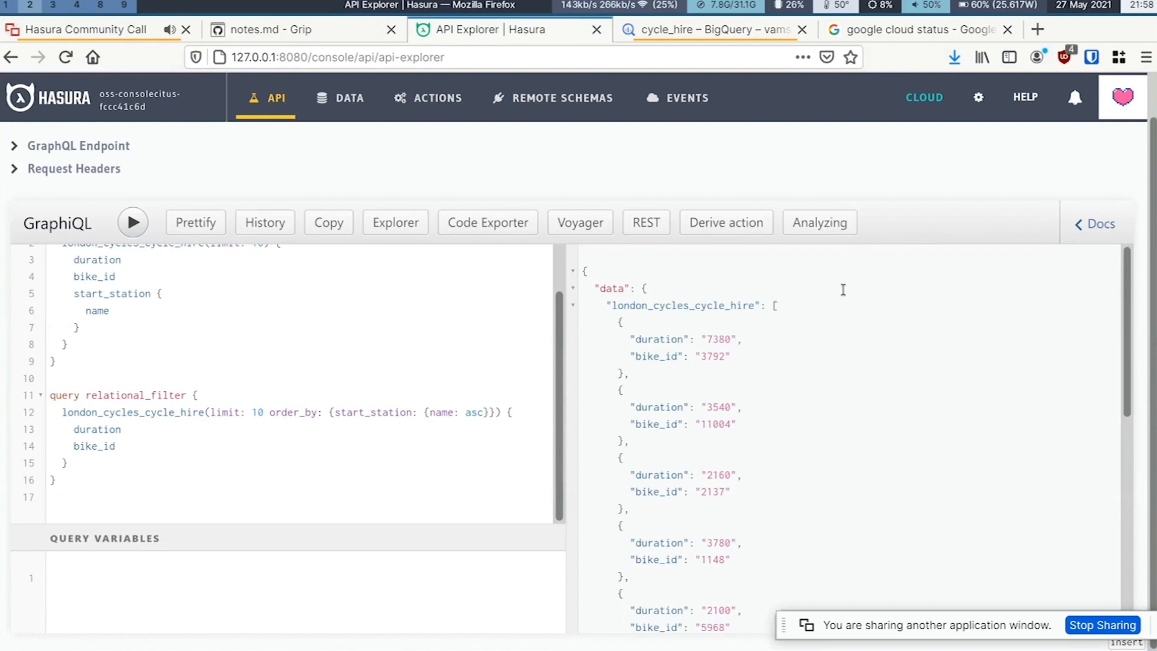
pyautogui.click(819, 222)
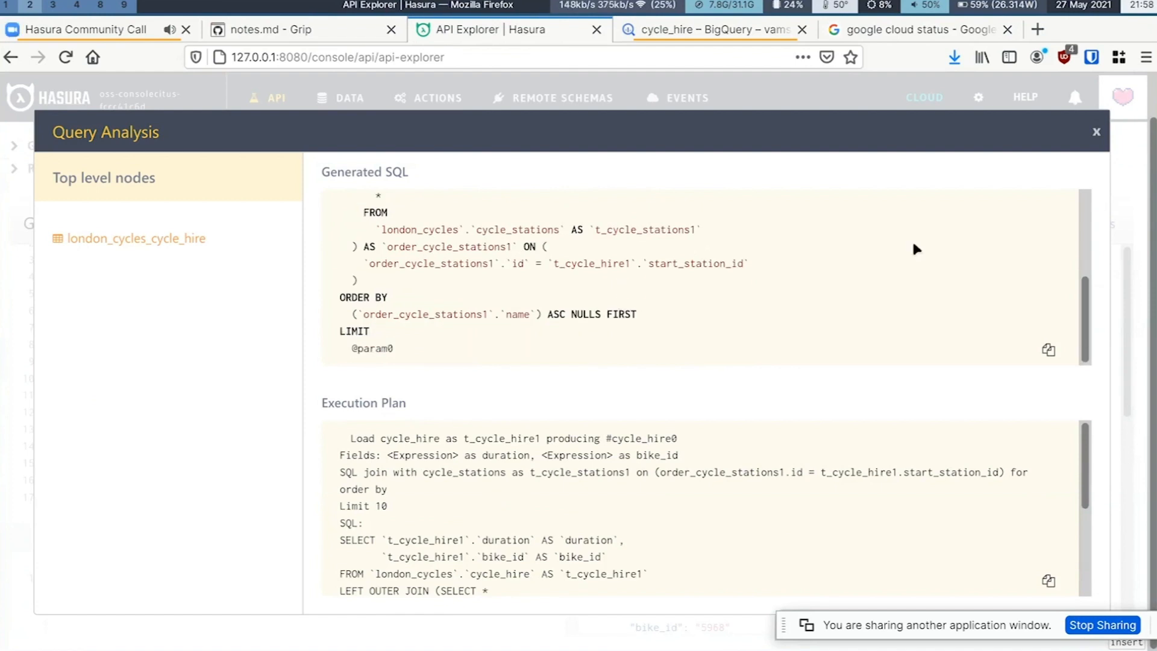
pyautogui.click(1096, 133)
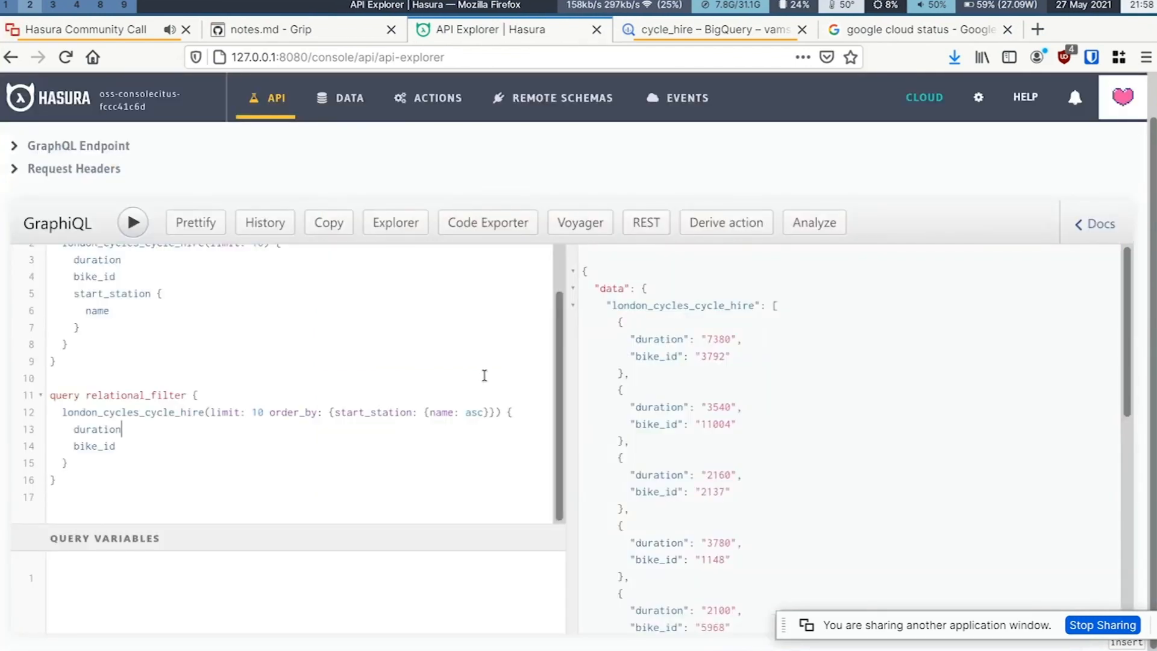
pyautogui.moveTo(206, 446)
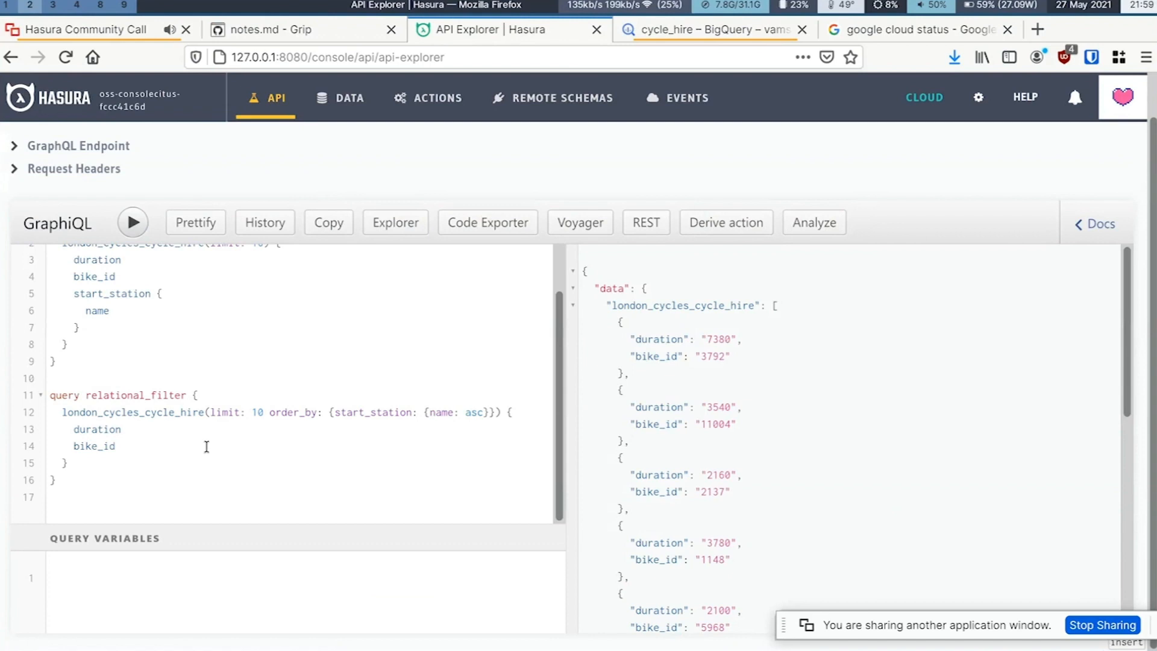
pyautogui.click(114, 446)
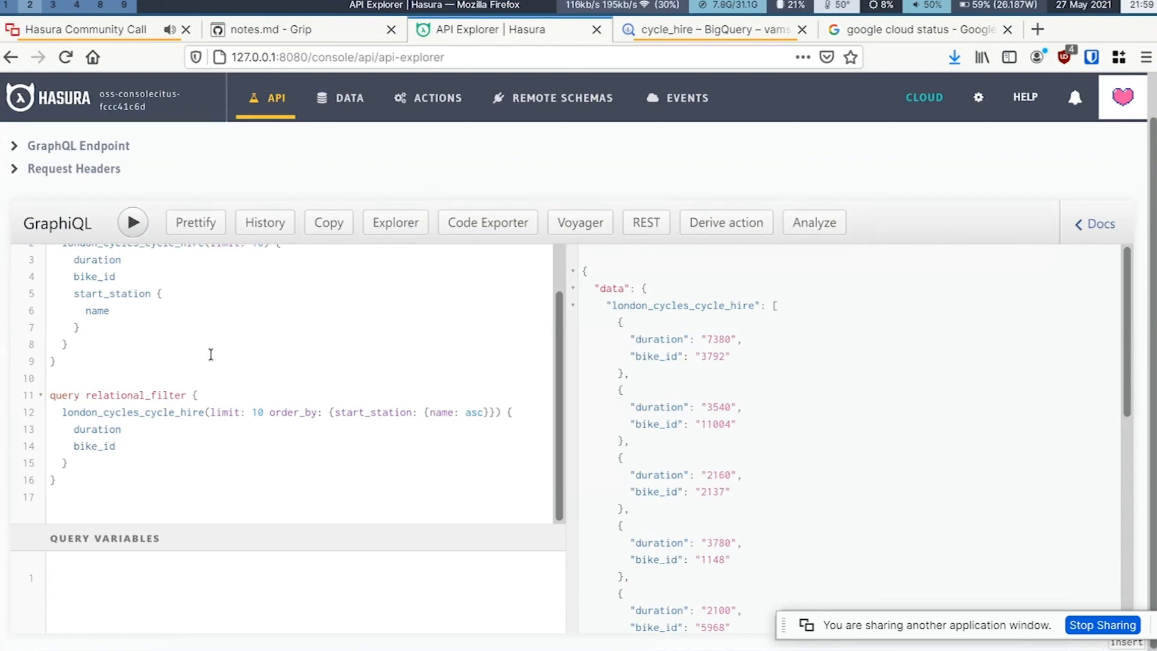
pyautogui.scroll(3)
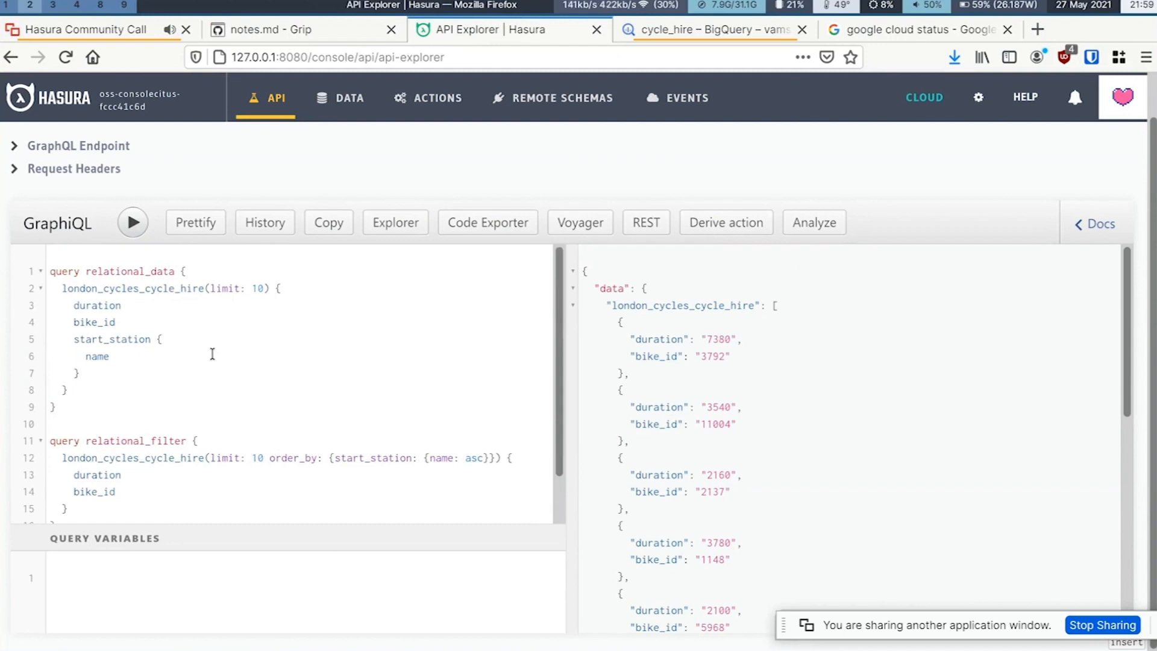
pyautogui.click(114, 492)
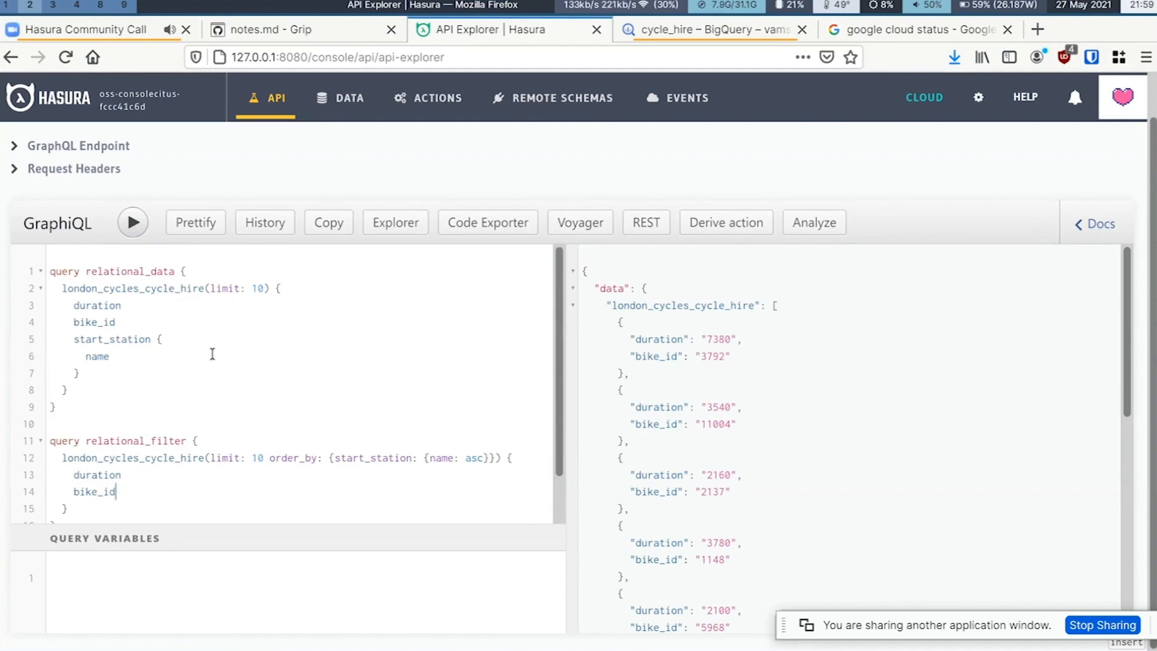